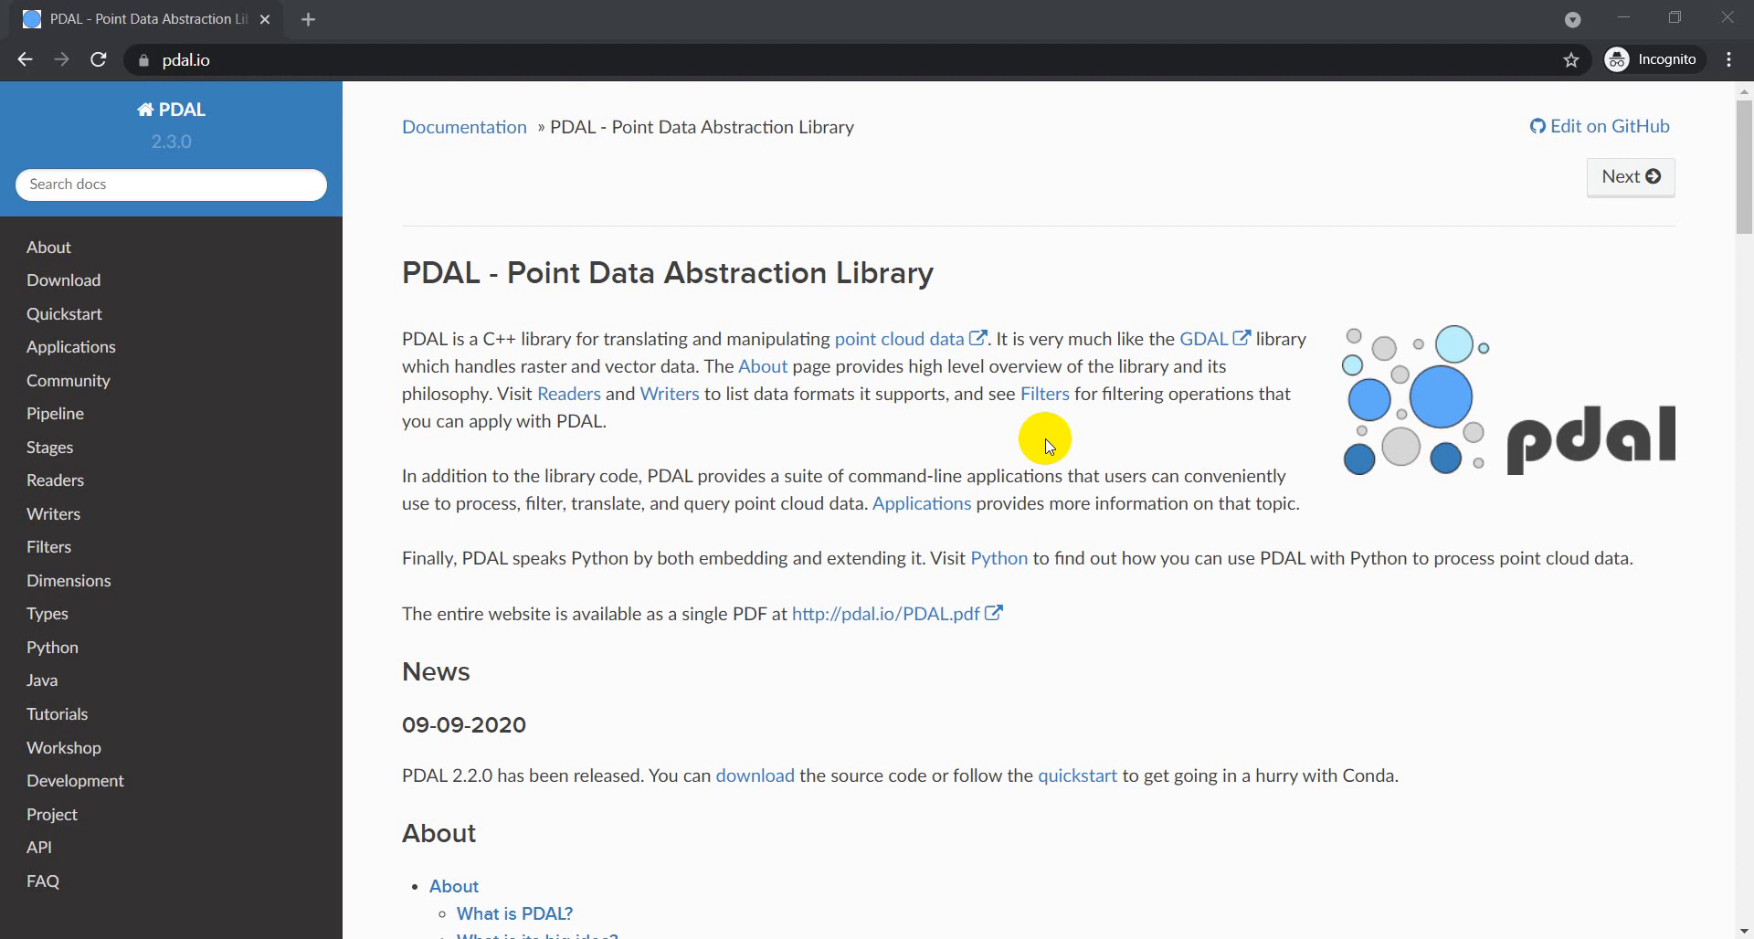
mouse_move(947, 424)
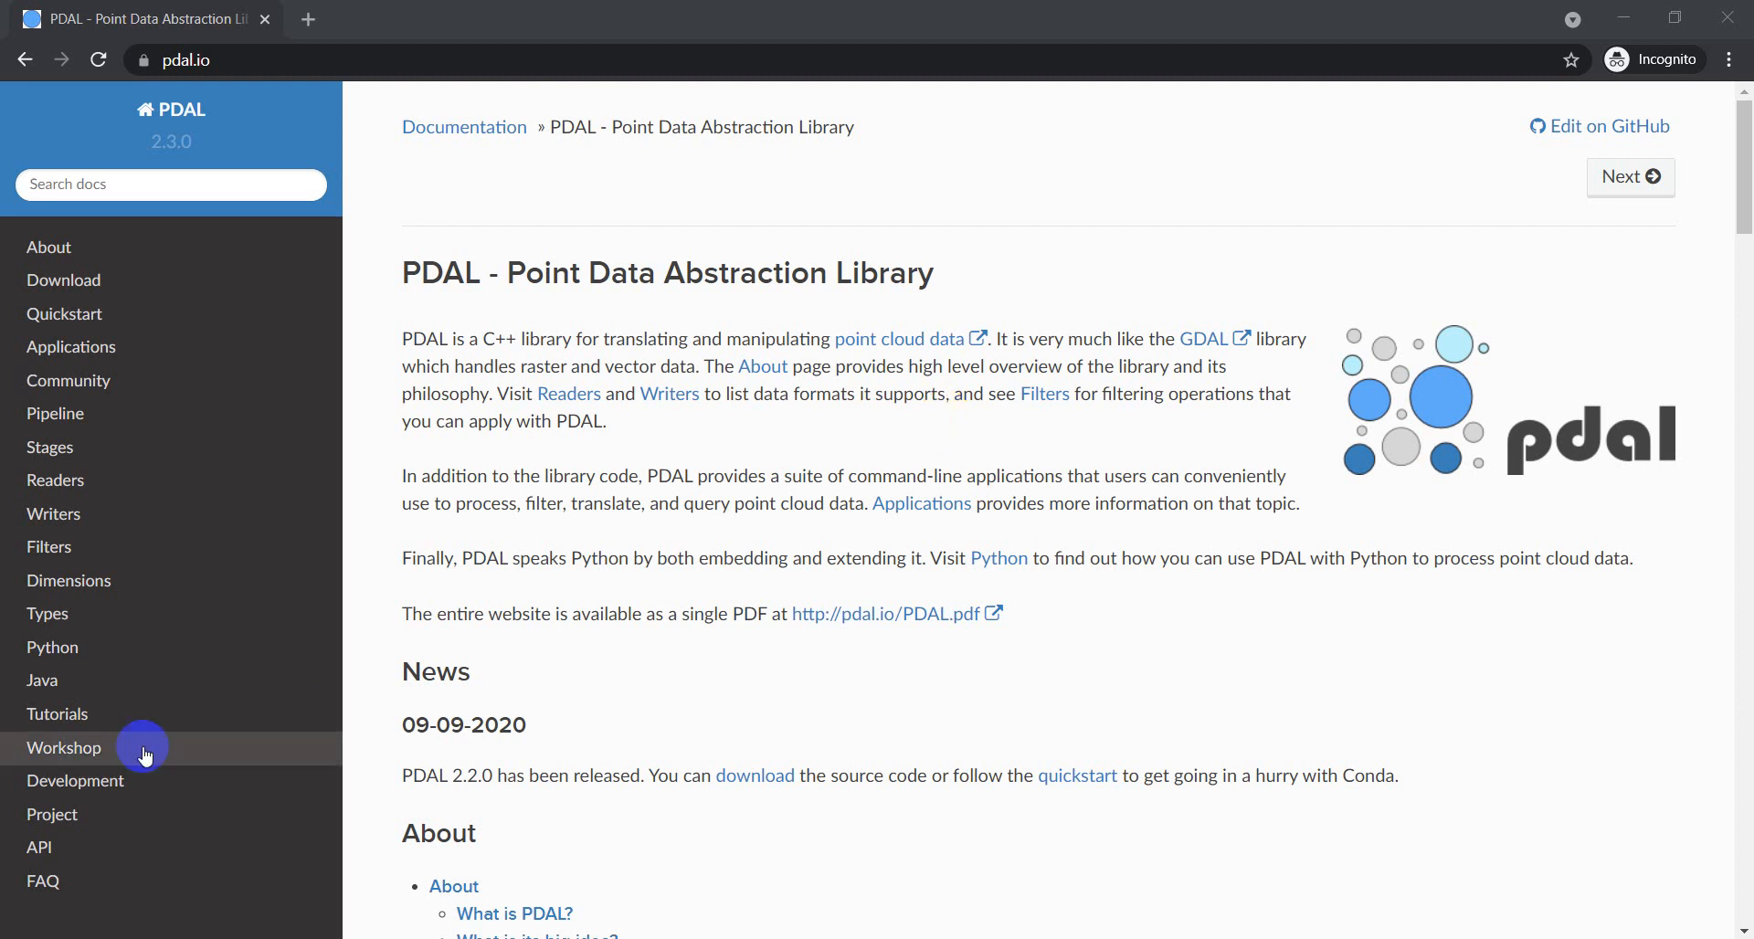
Step: Launch Anaconda Prompt from the Start menu with the base environment active
key("Super")
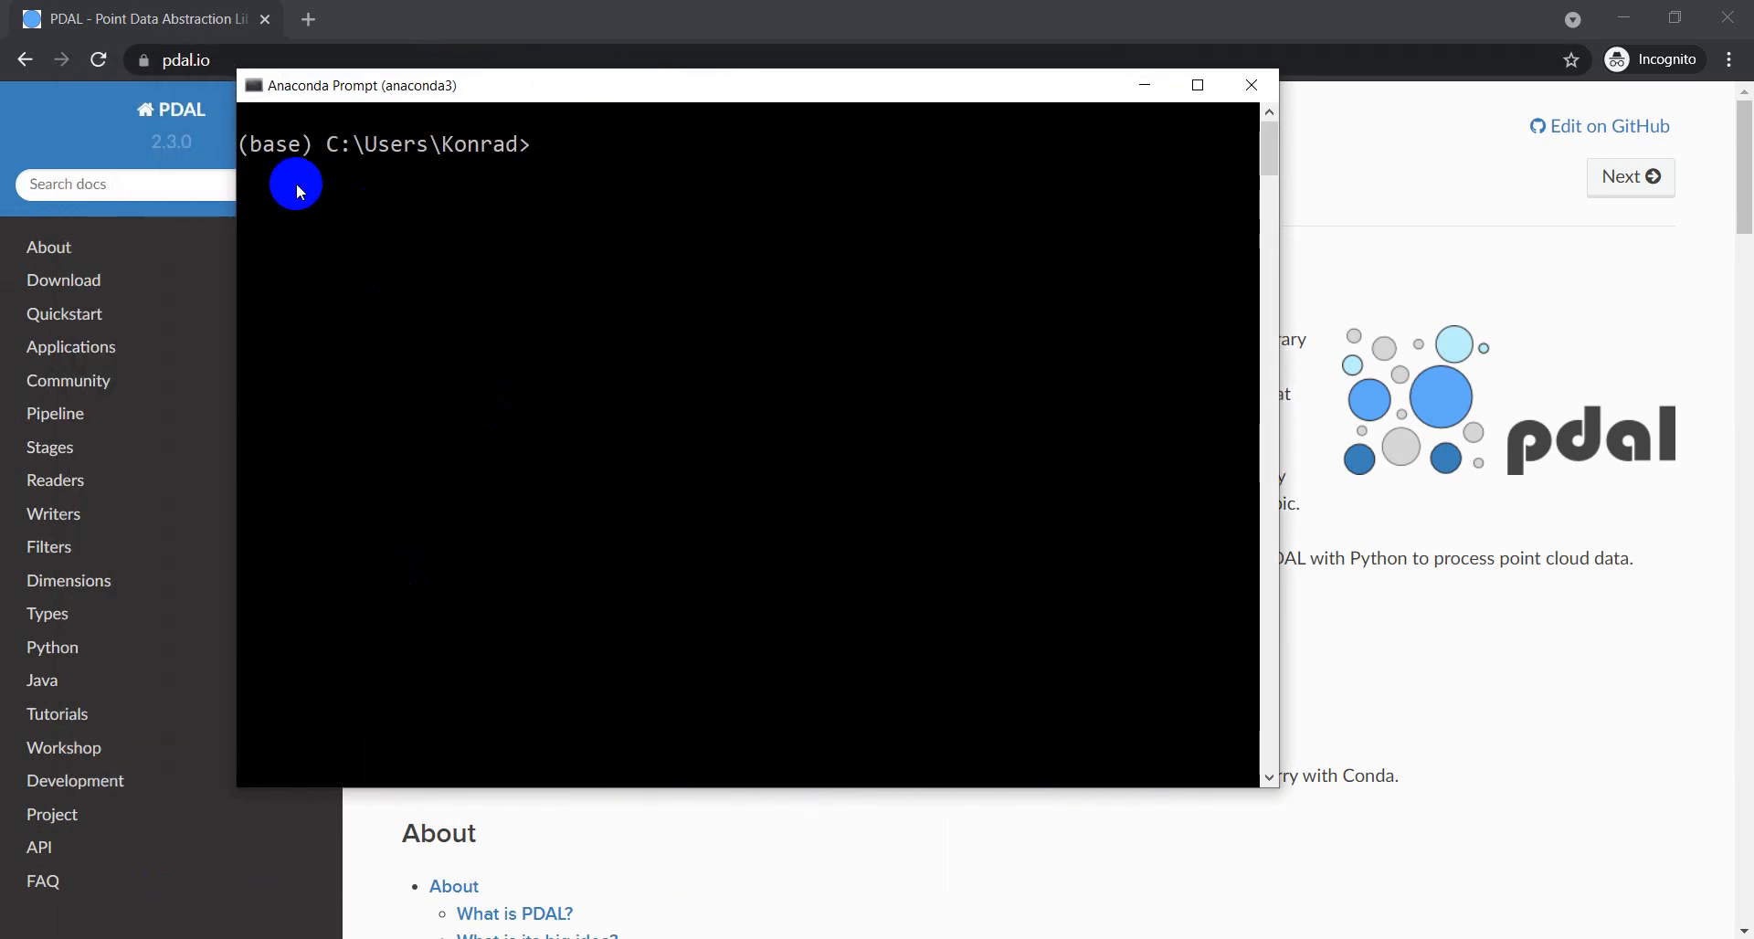
mouse_move(290, 172)
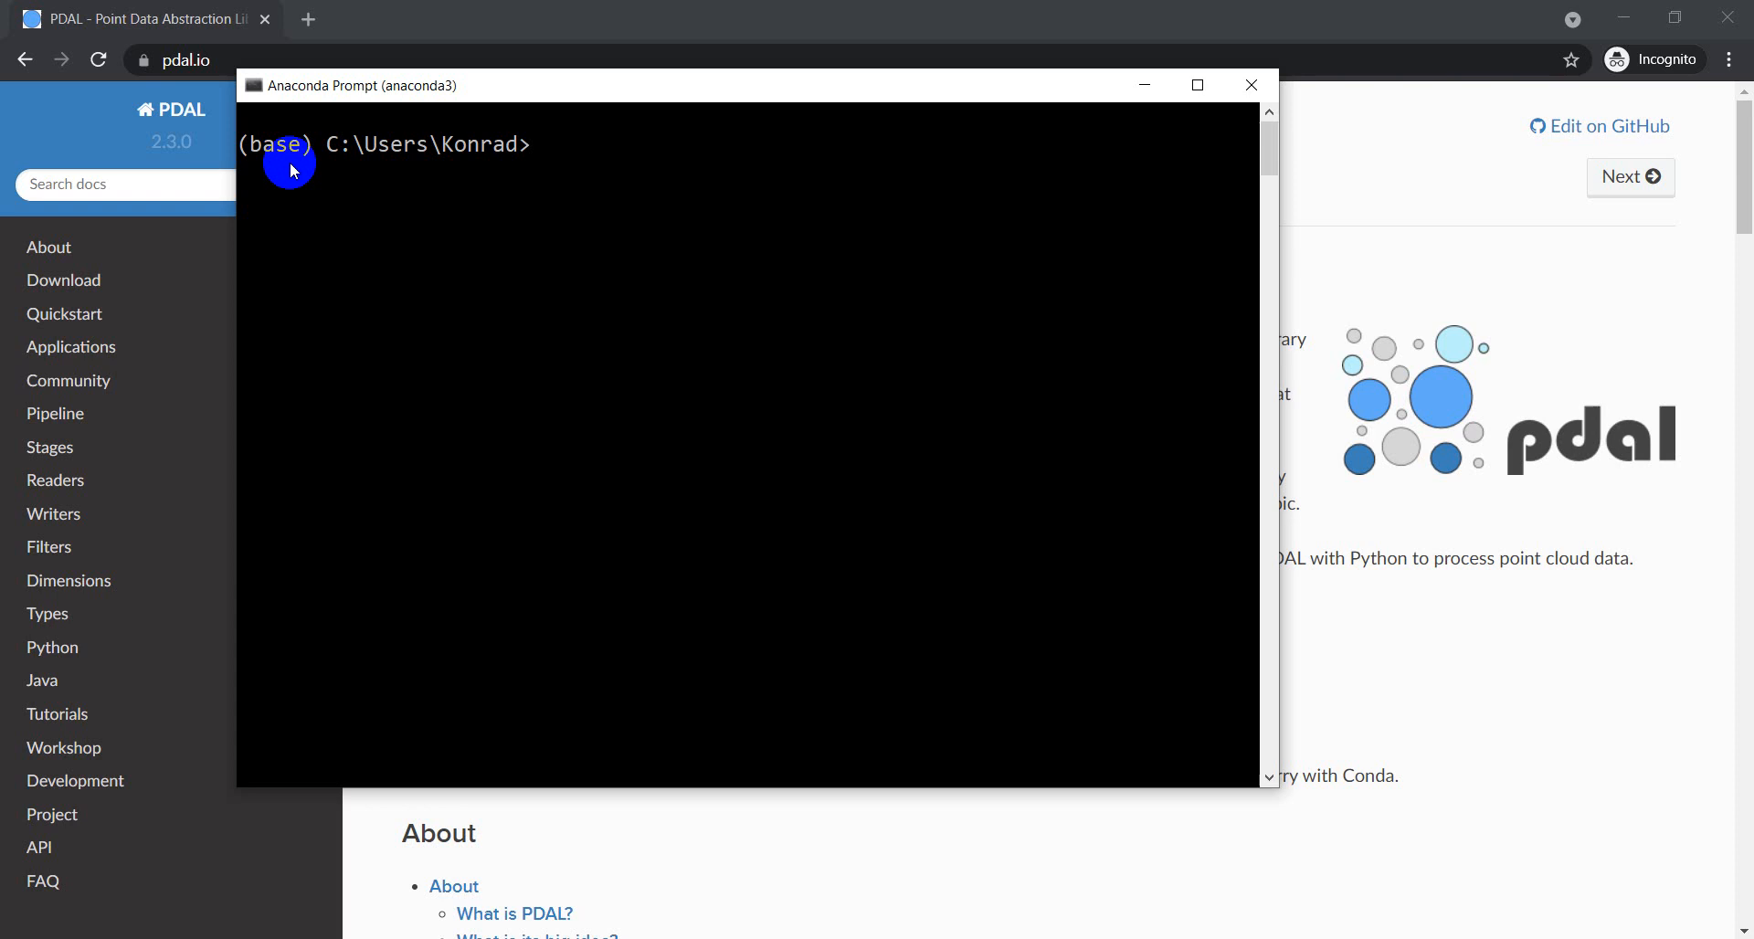
mouse_move(930, 377)
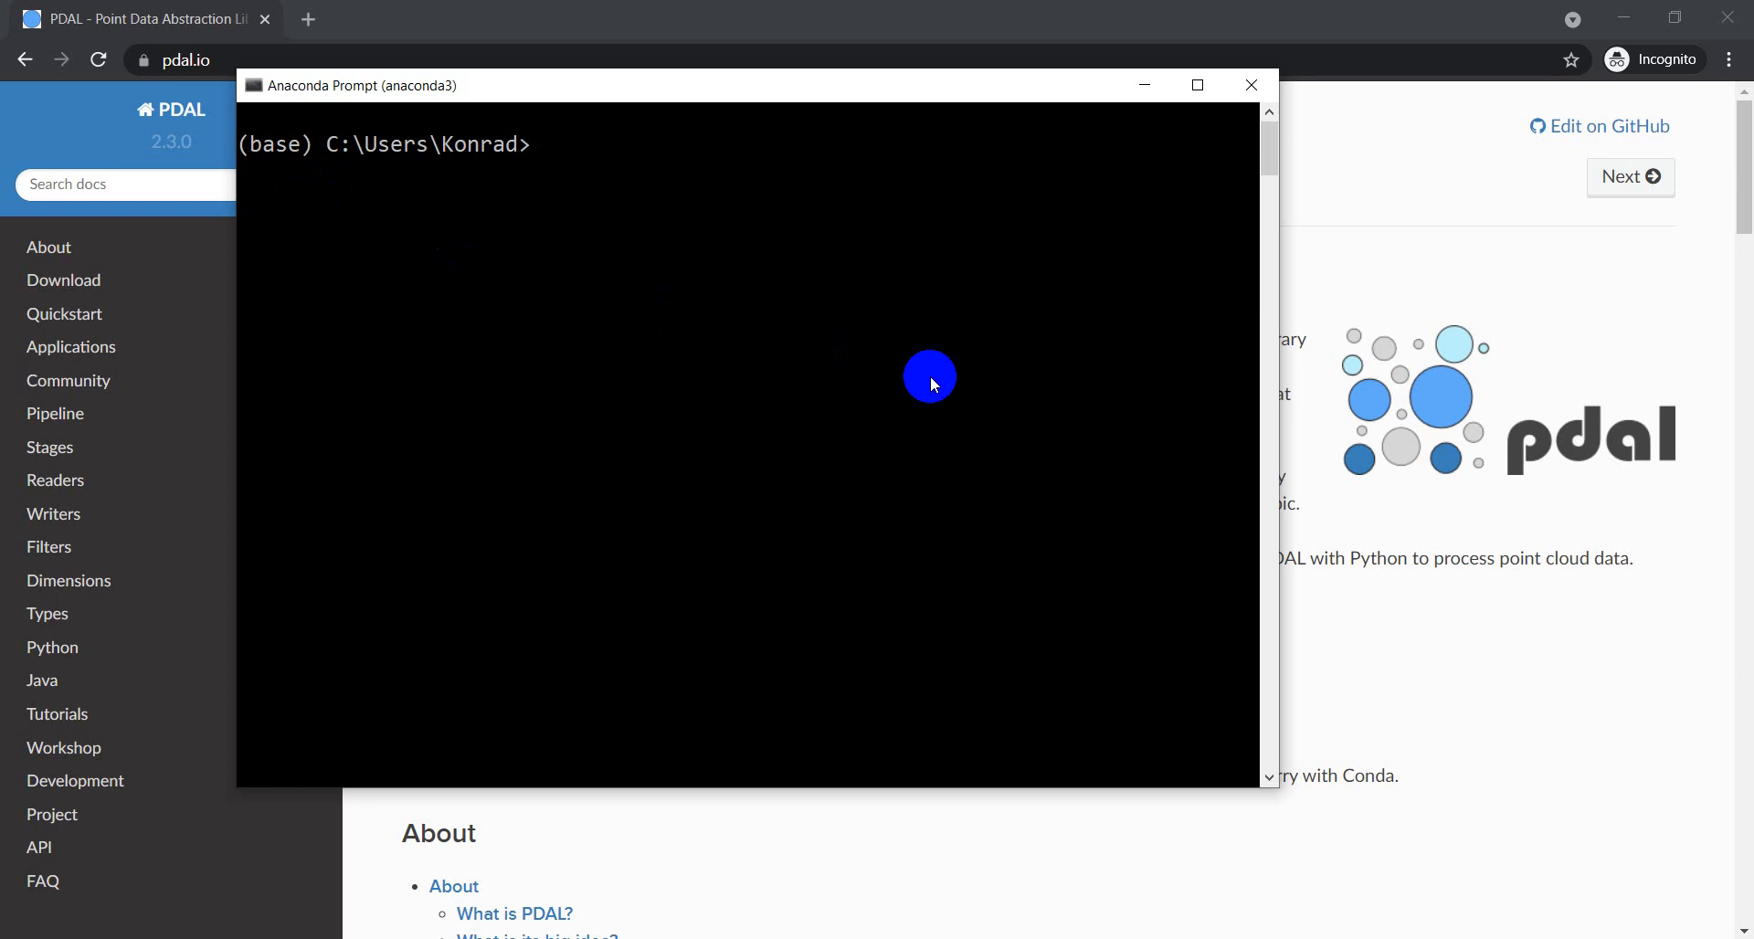
Step: Run 'conda create -n pdalpy python=3.9' and confirm with y to build the environment
type("conda")
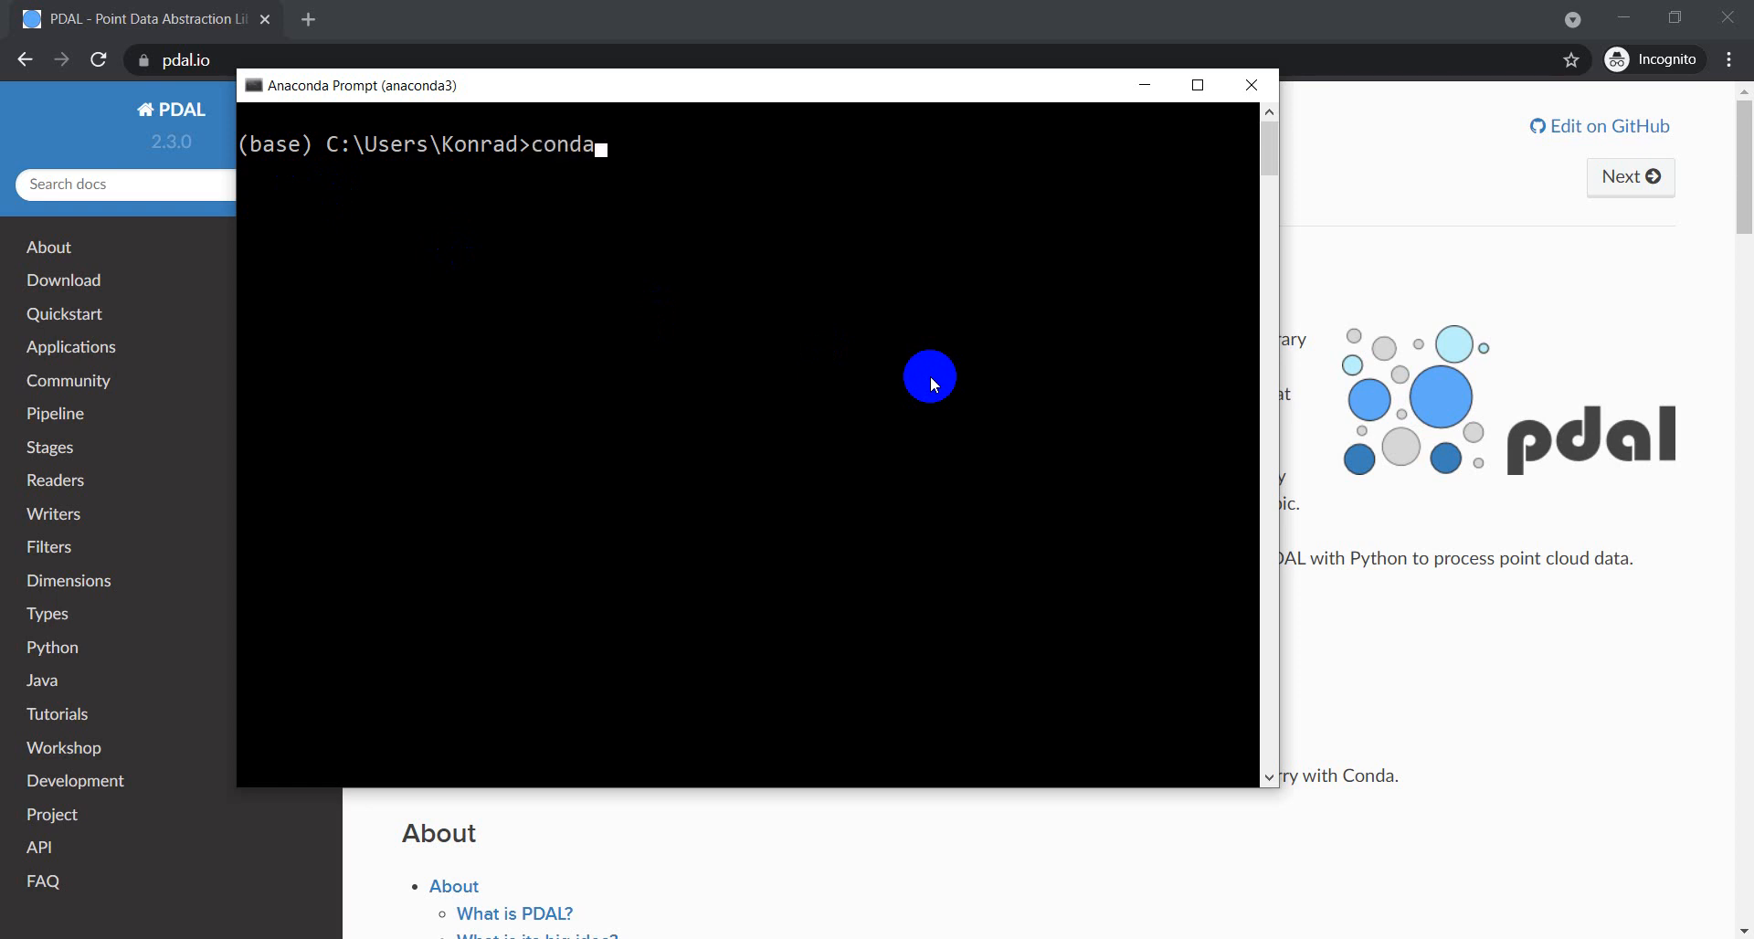
type("create")
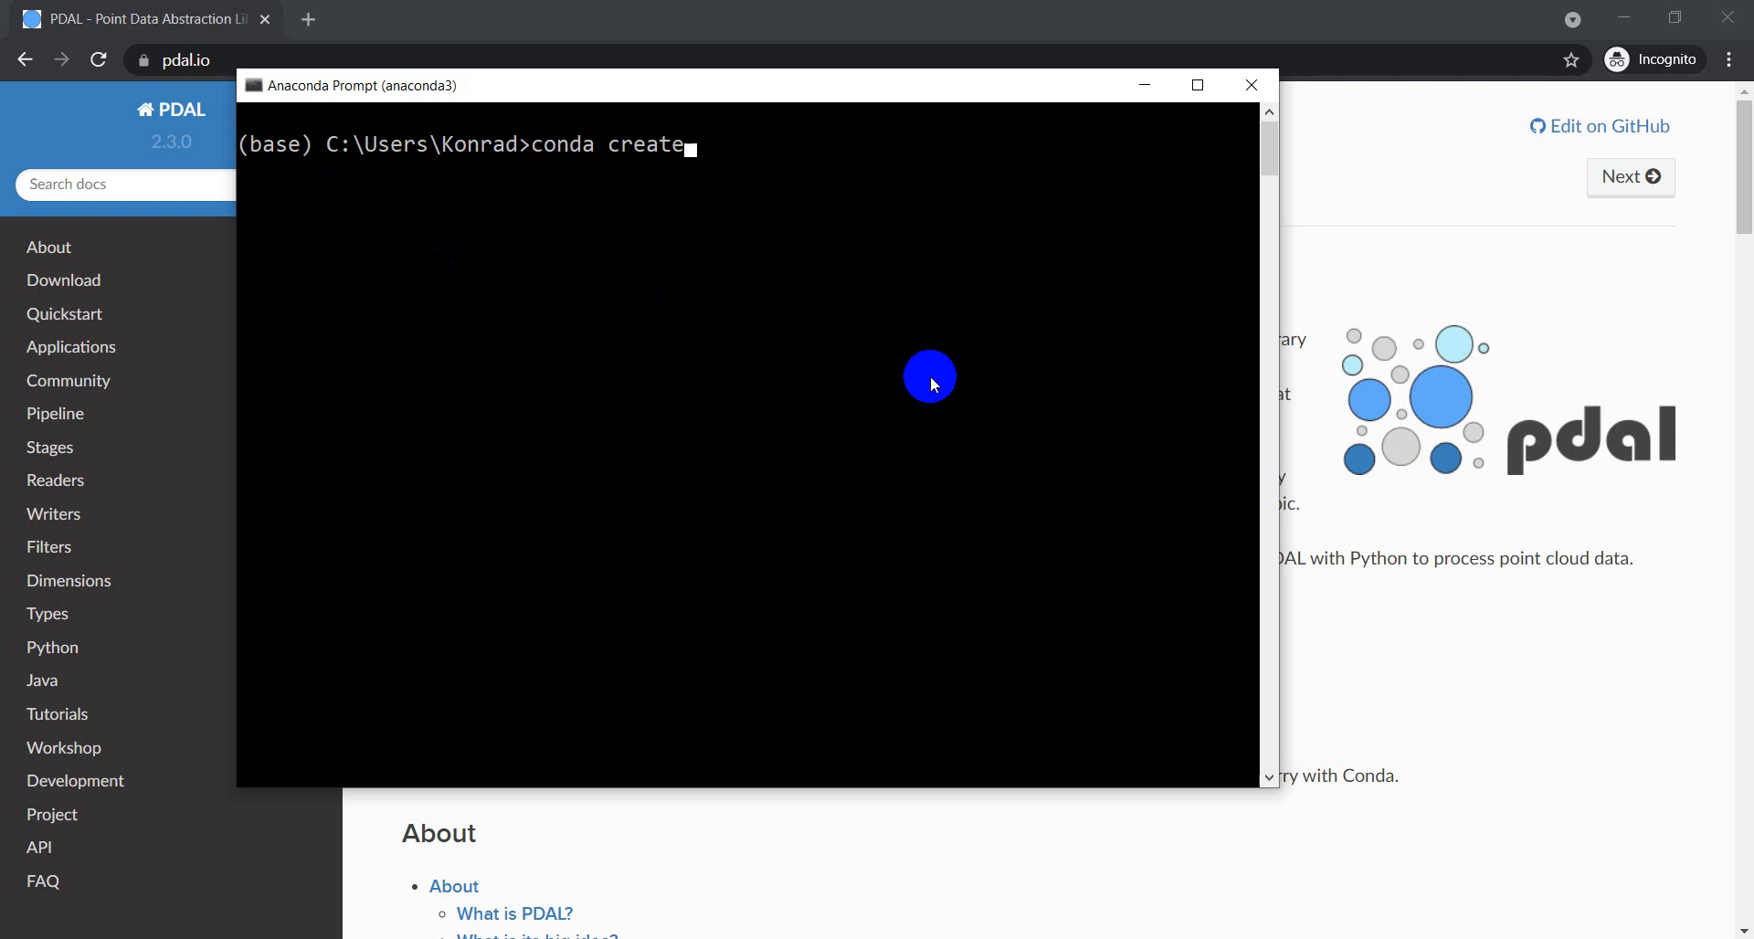
type("-n")
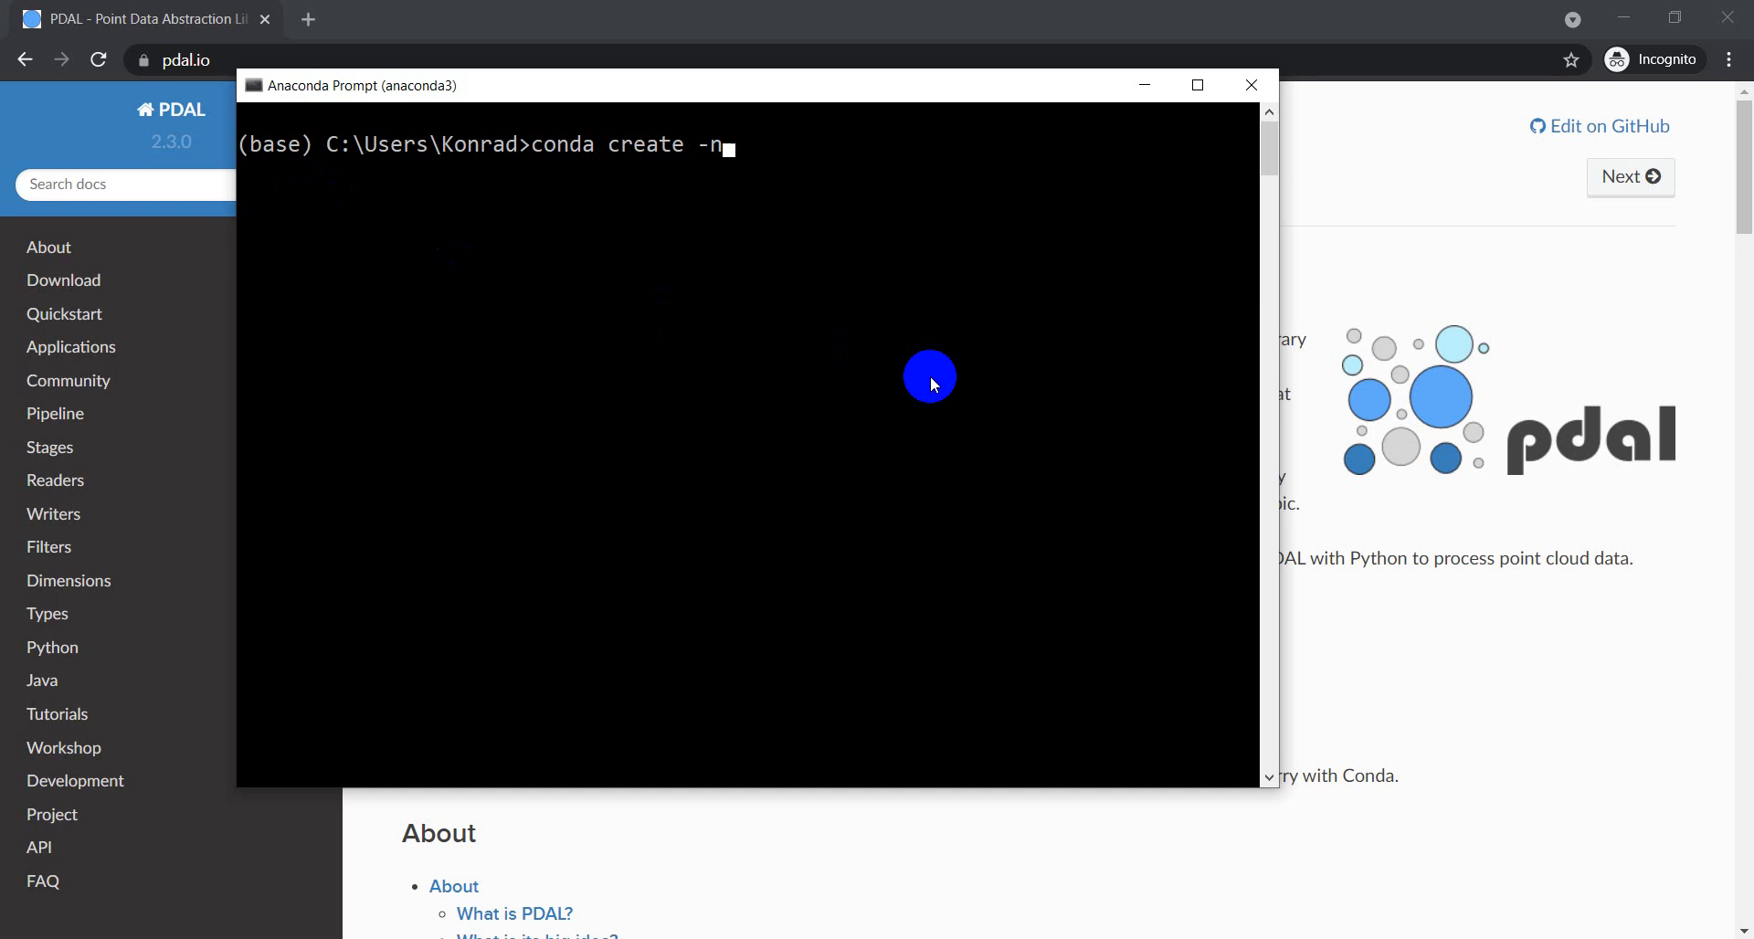
type("py")
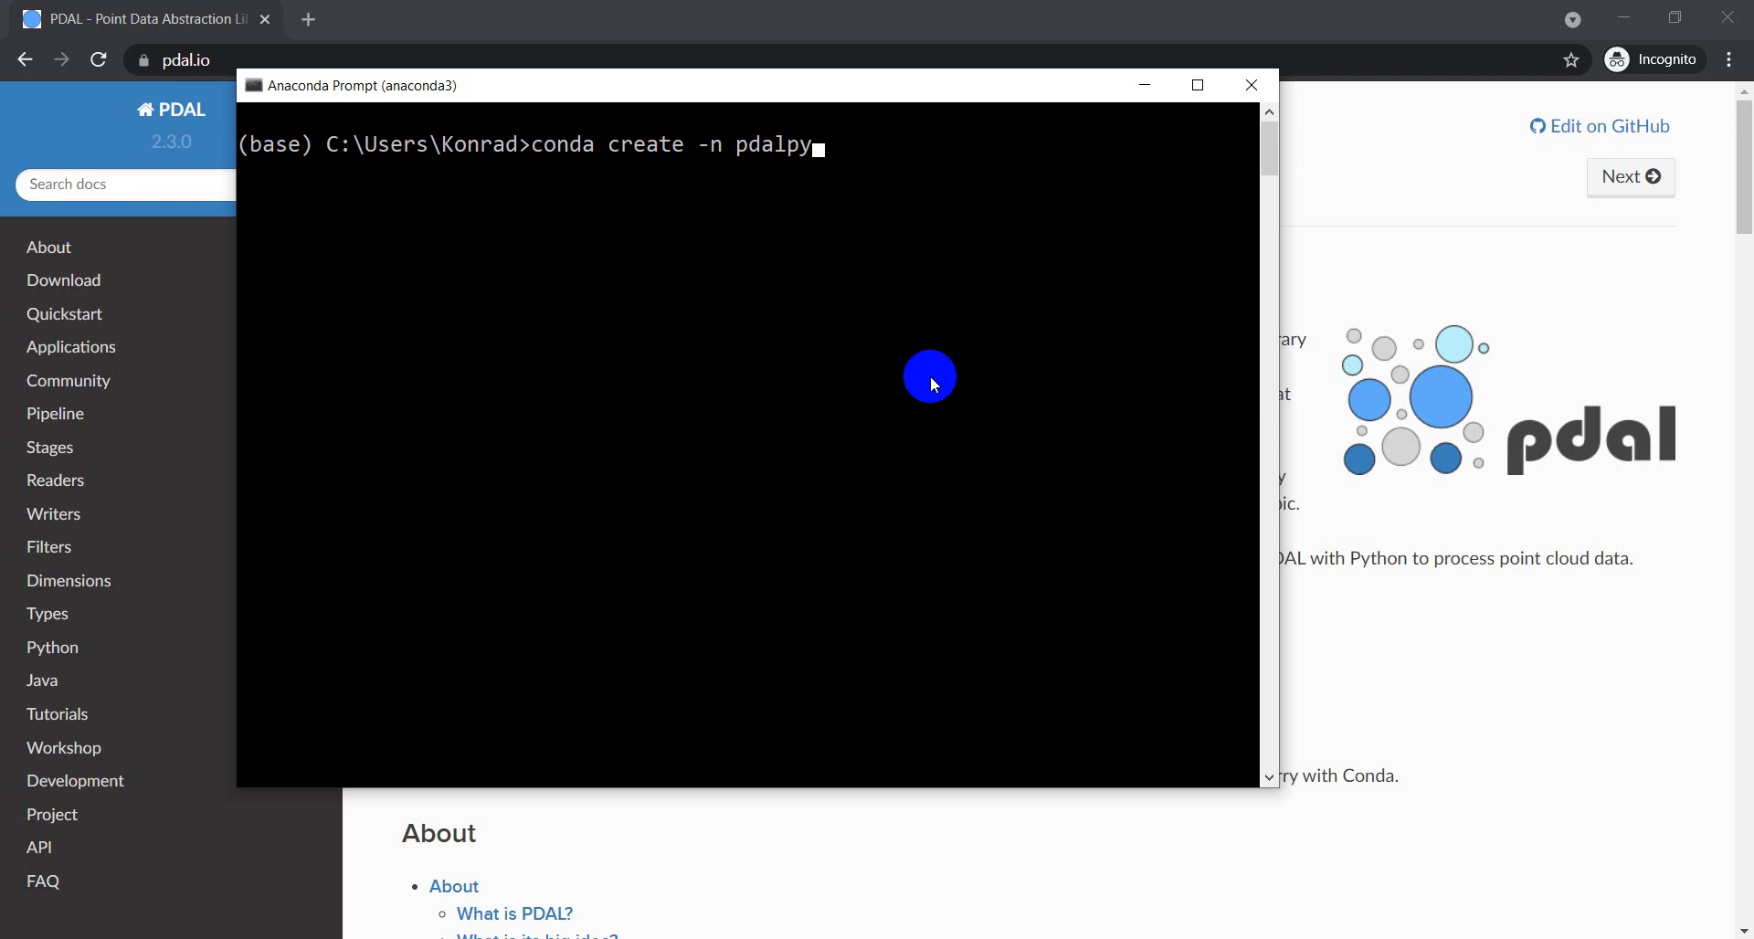
type("python")
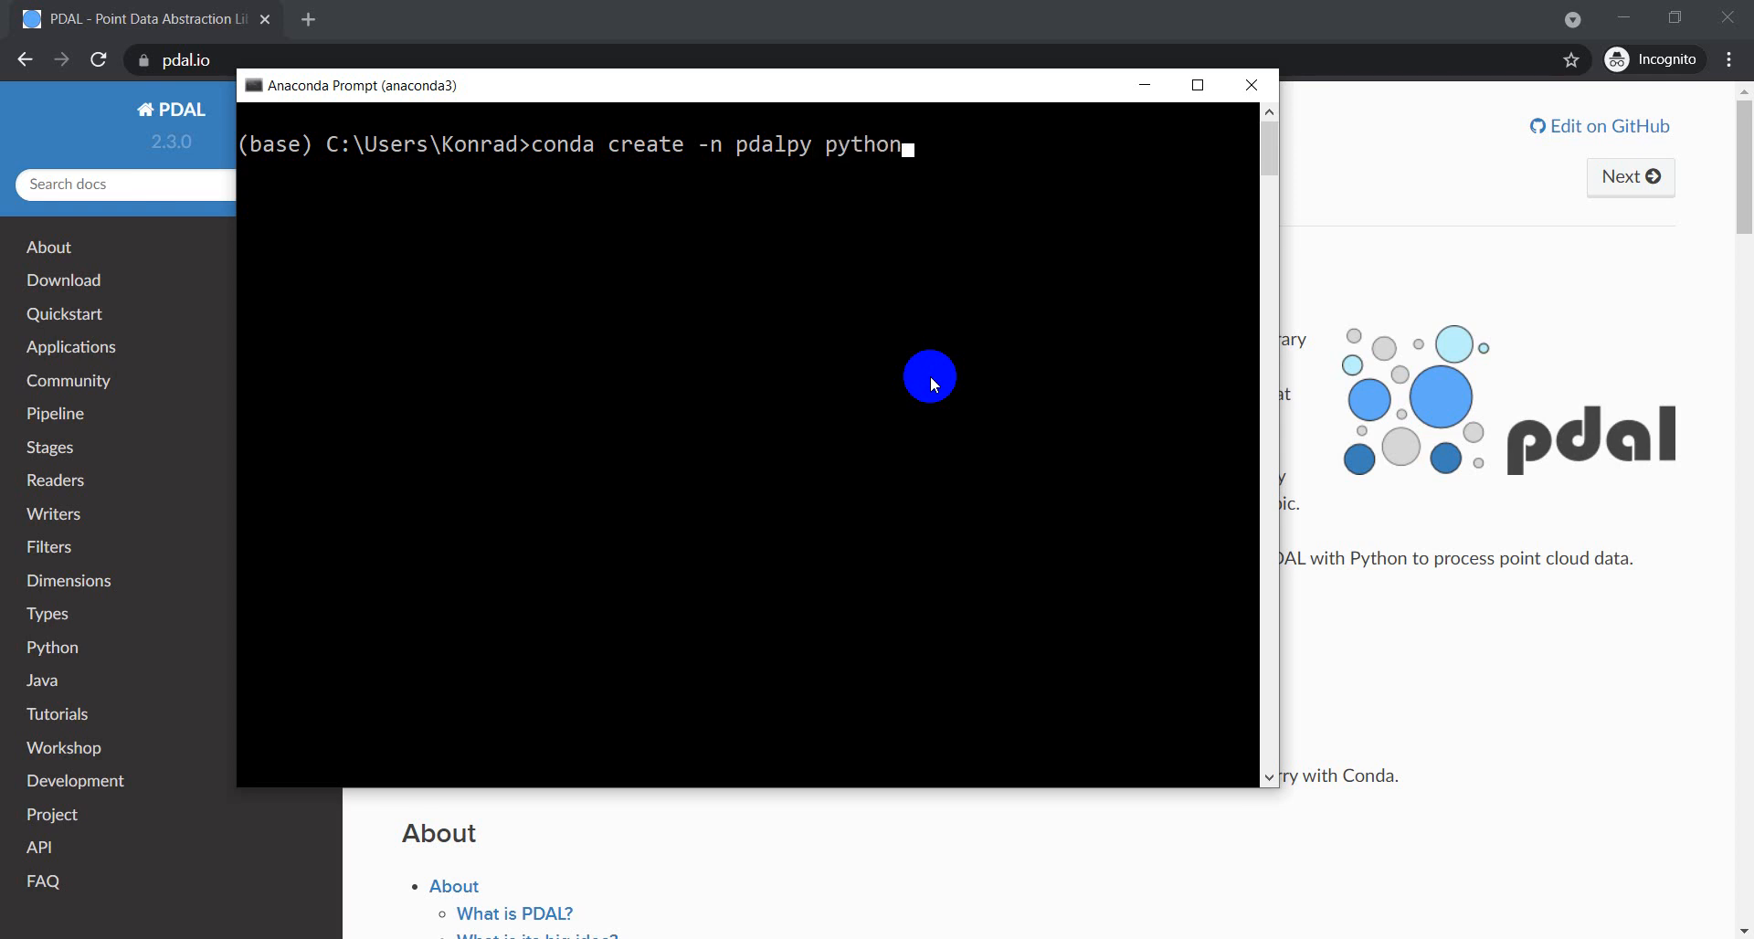
type("=3.9")
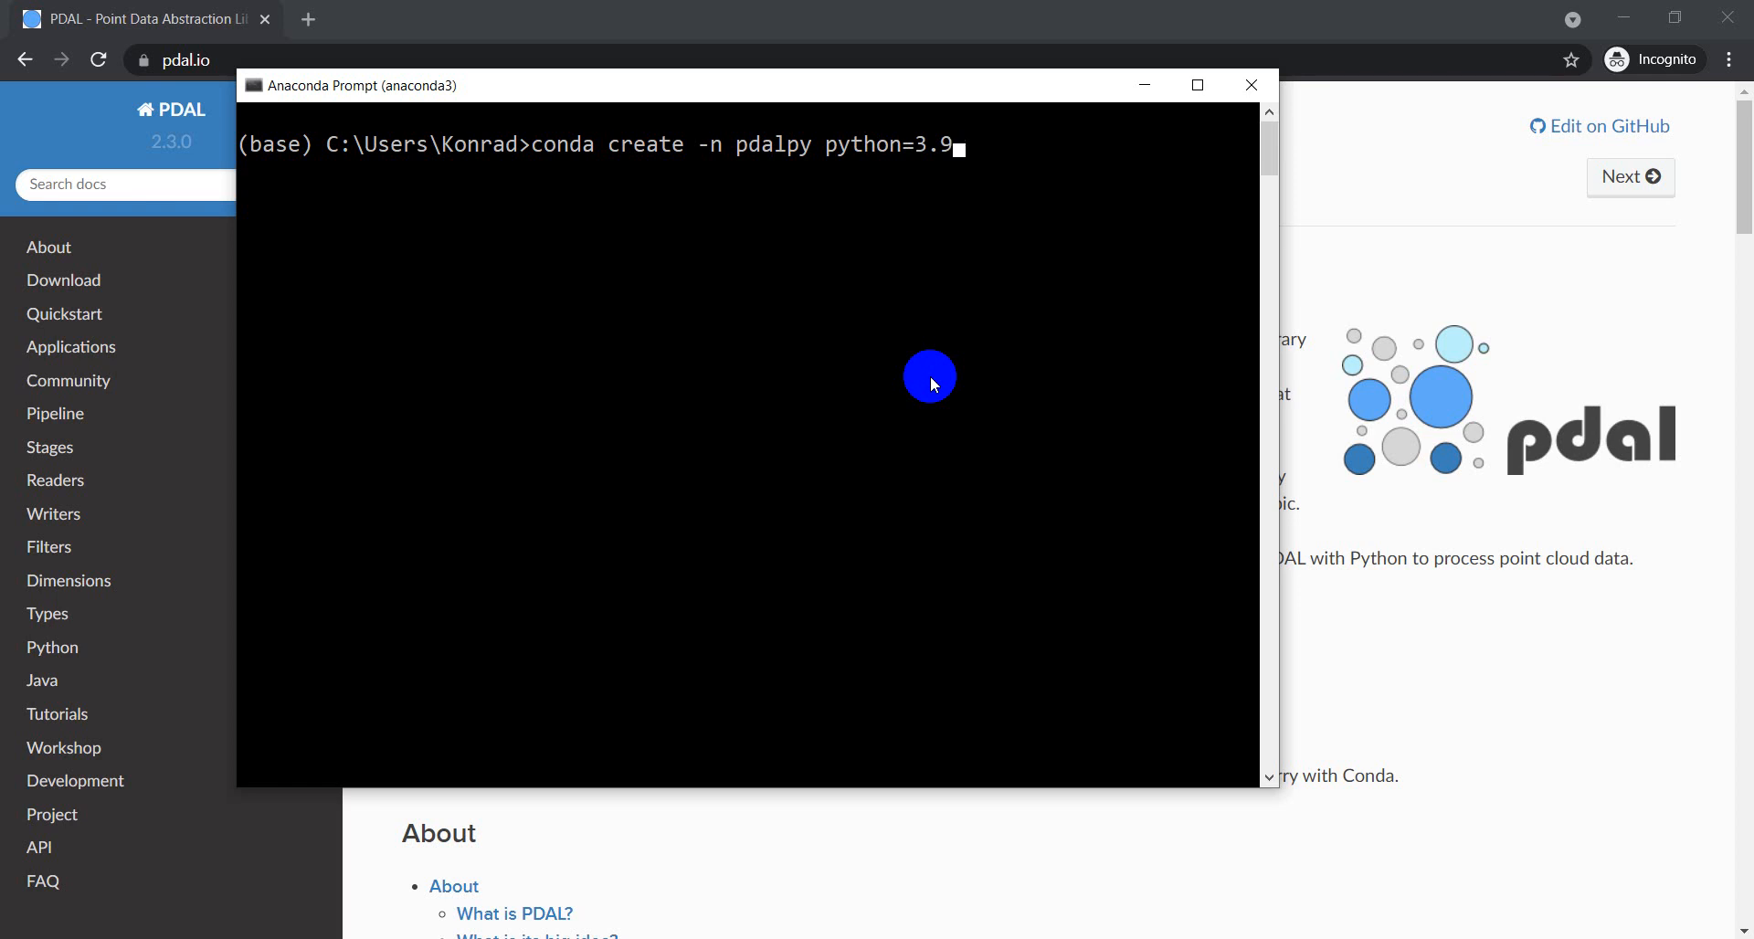
key("enter")
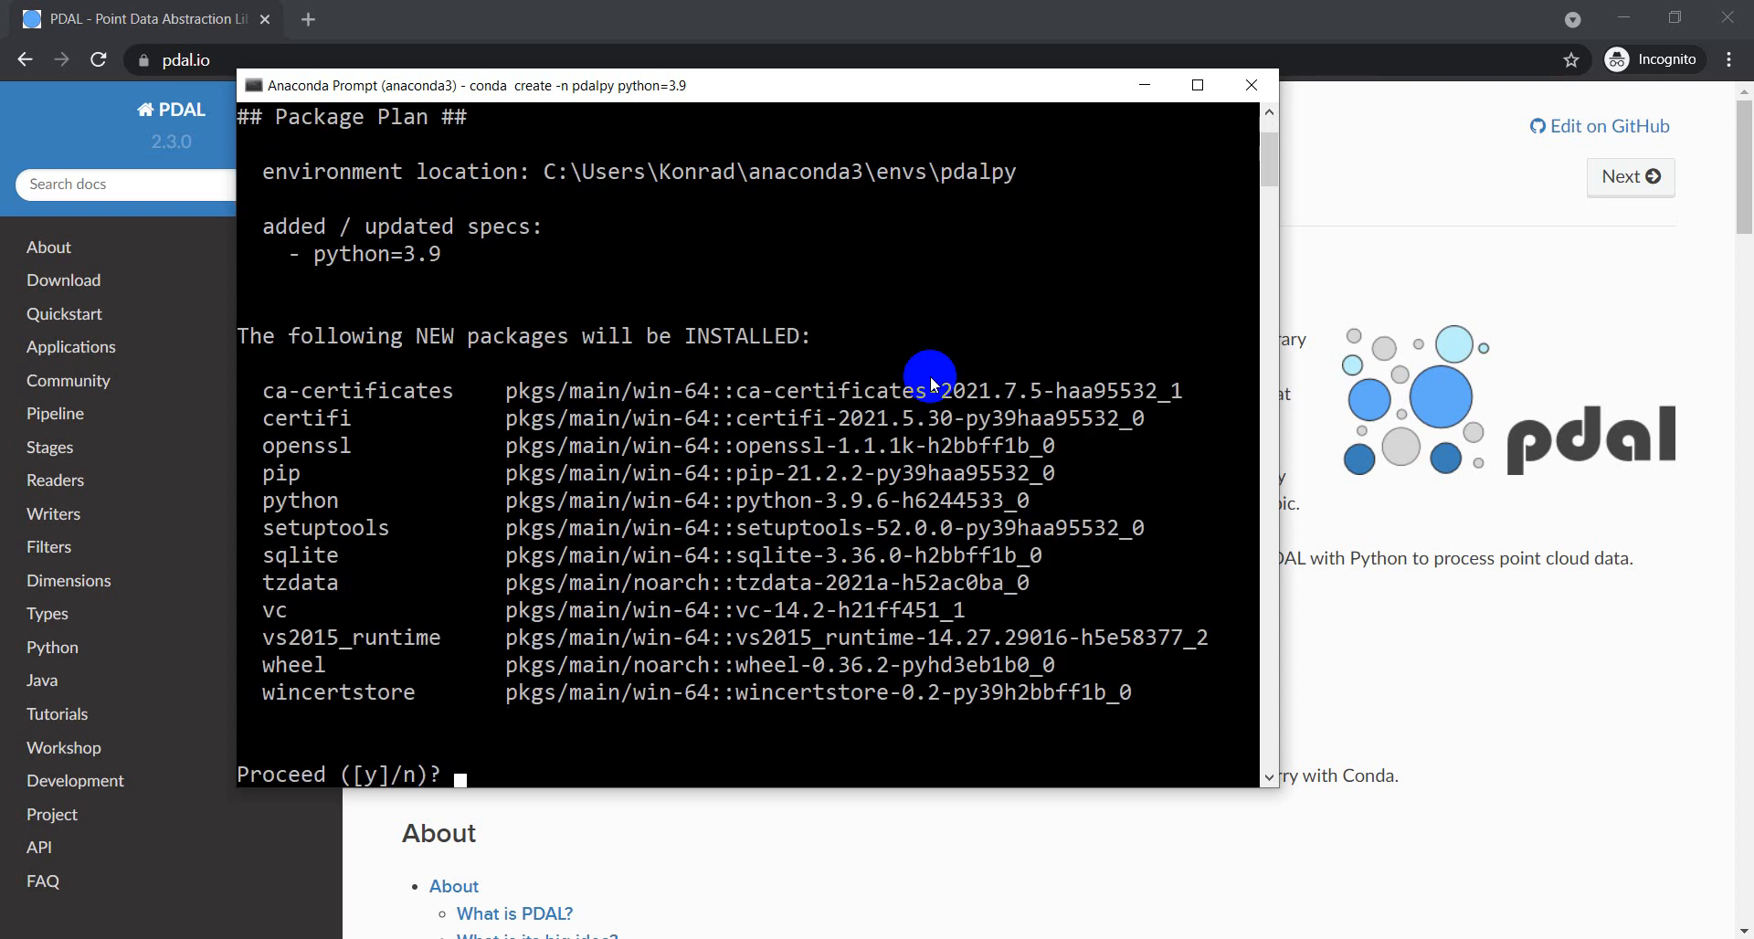
type("y")
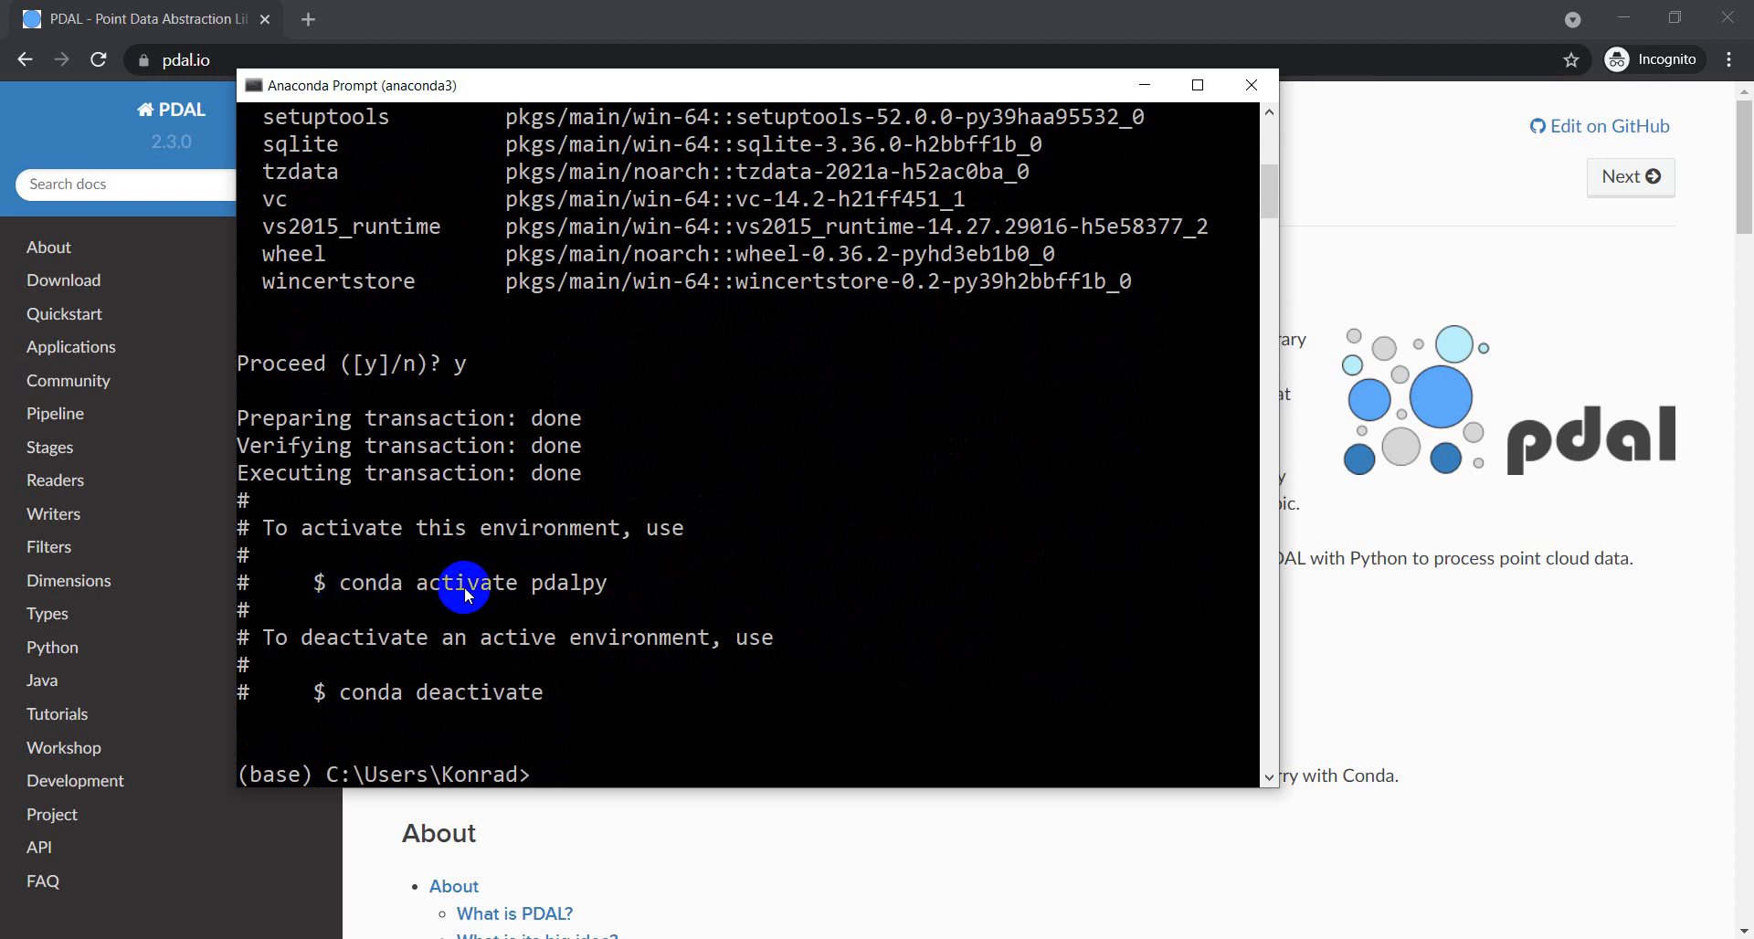
Step: Activate the pdalpy environment with 'conda activate pdalpy'
type("conda a")
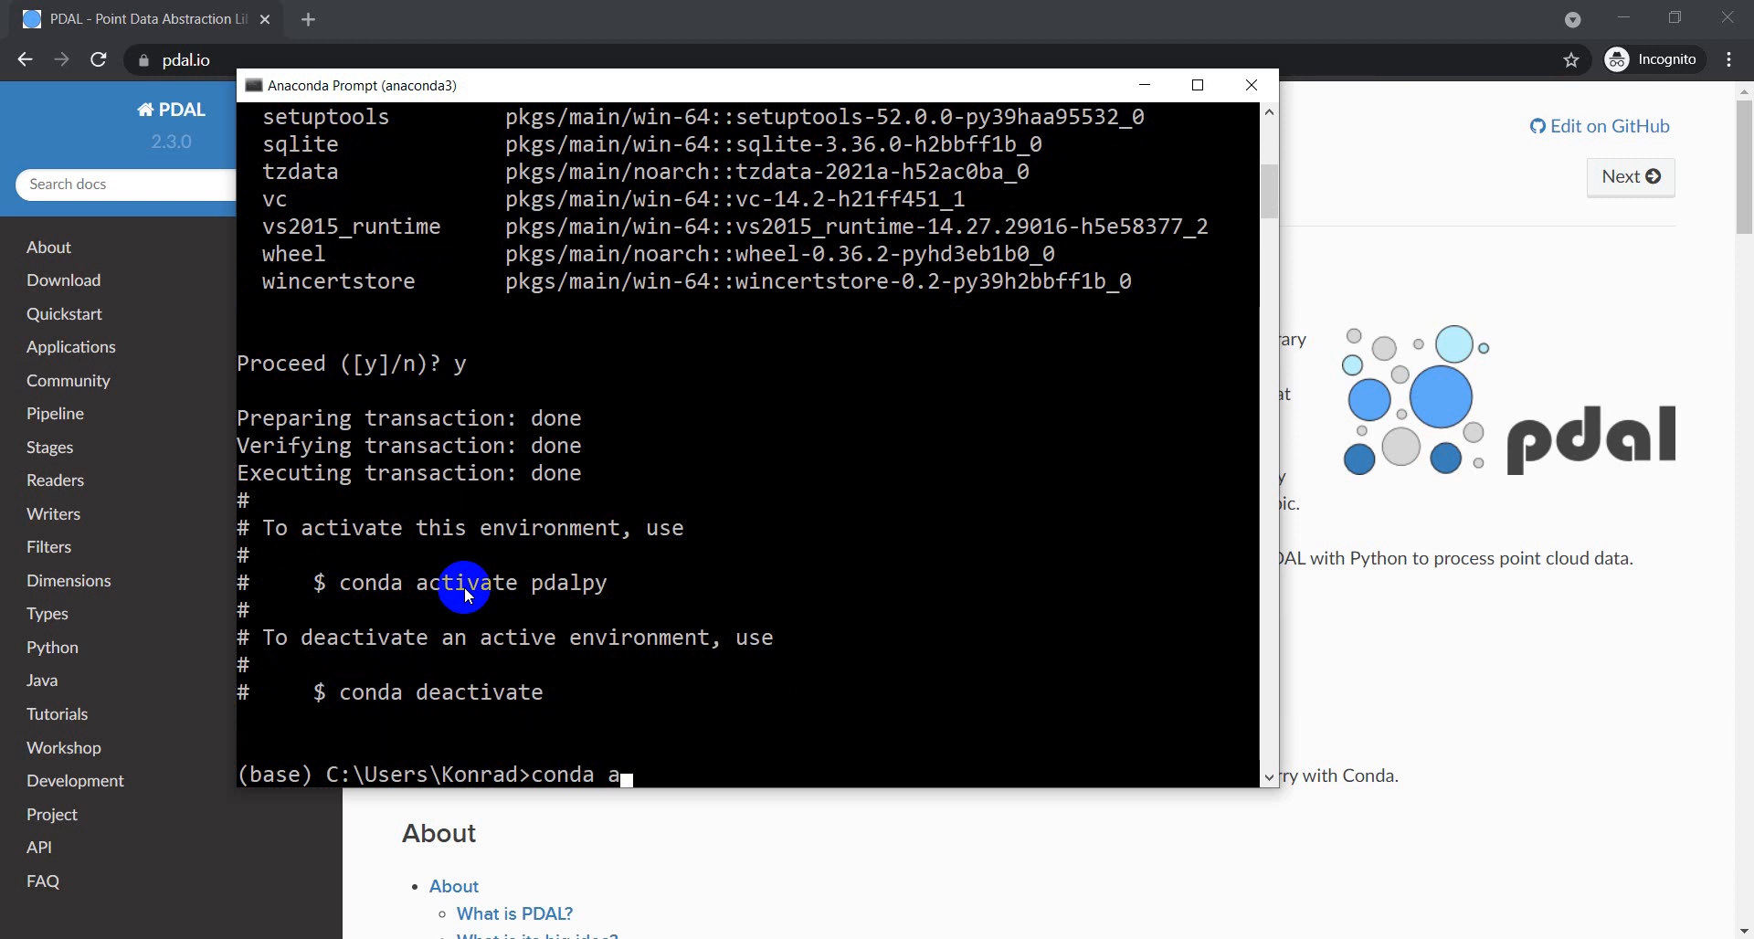
type("ctivate")
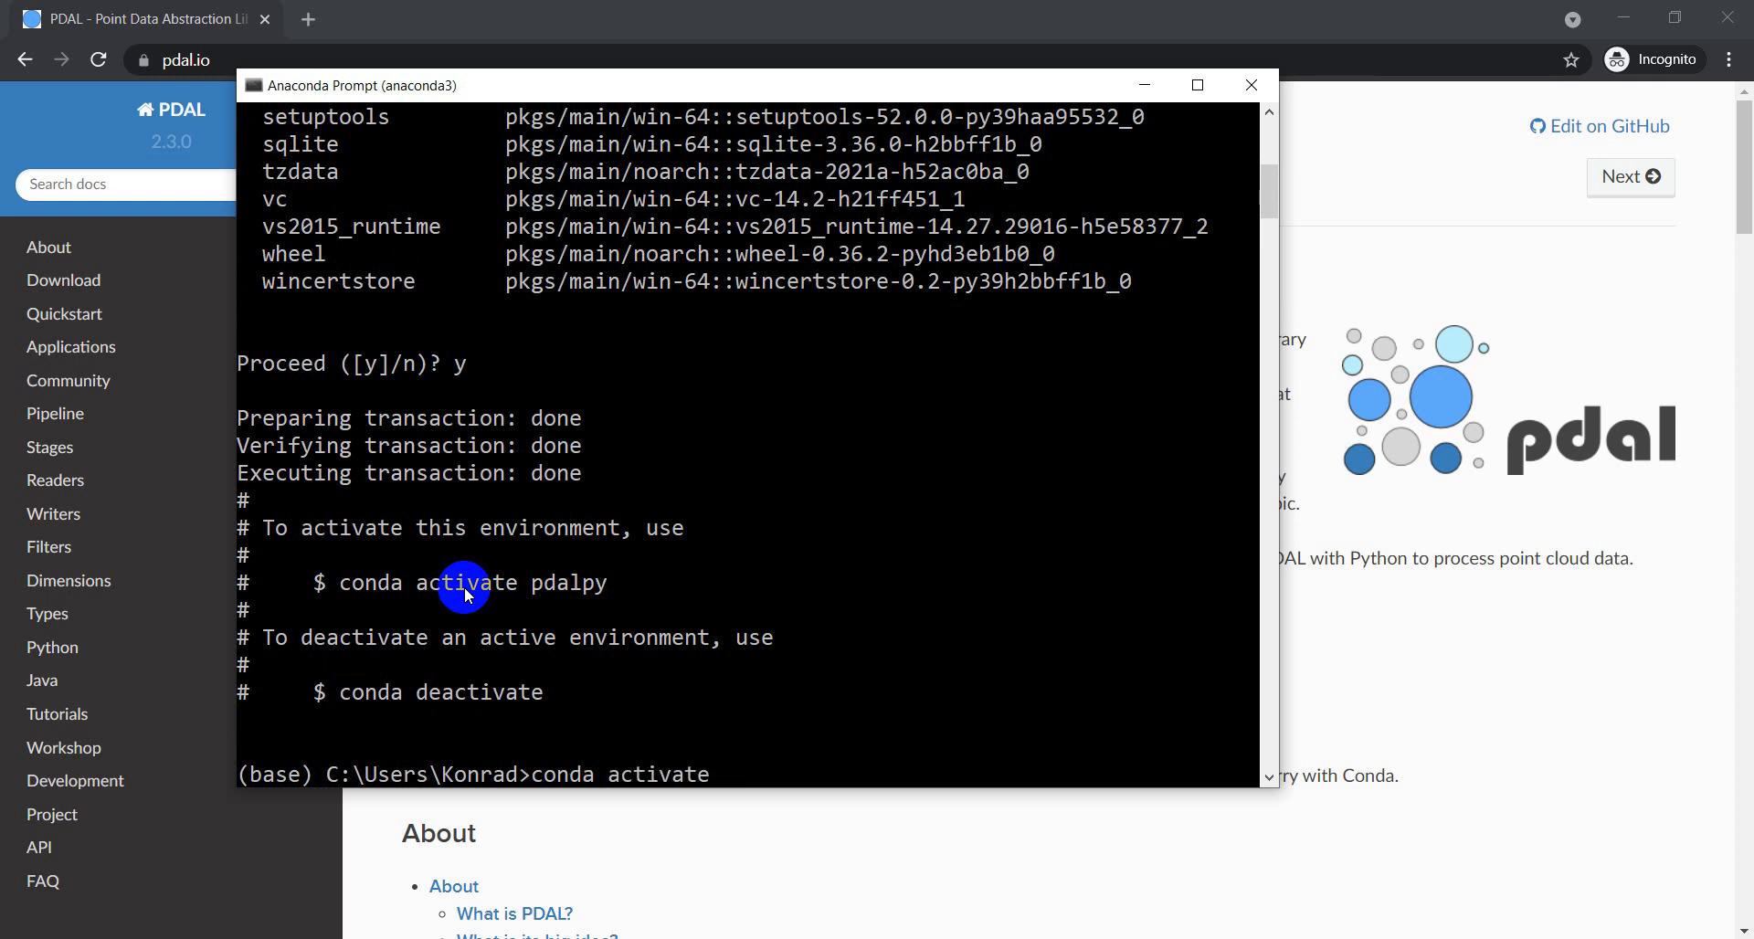
type("pdalpy")
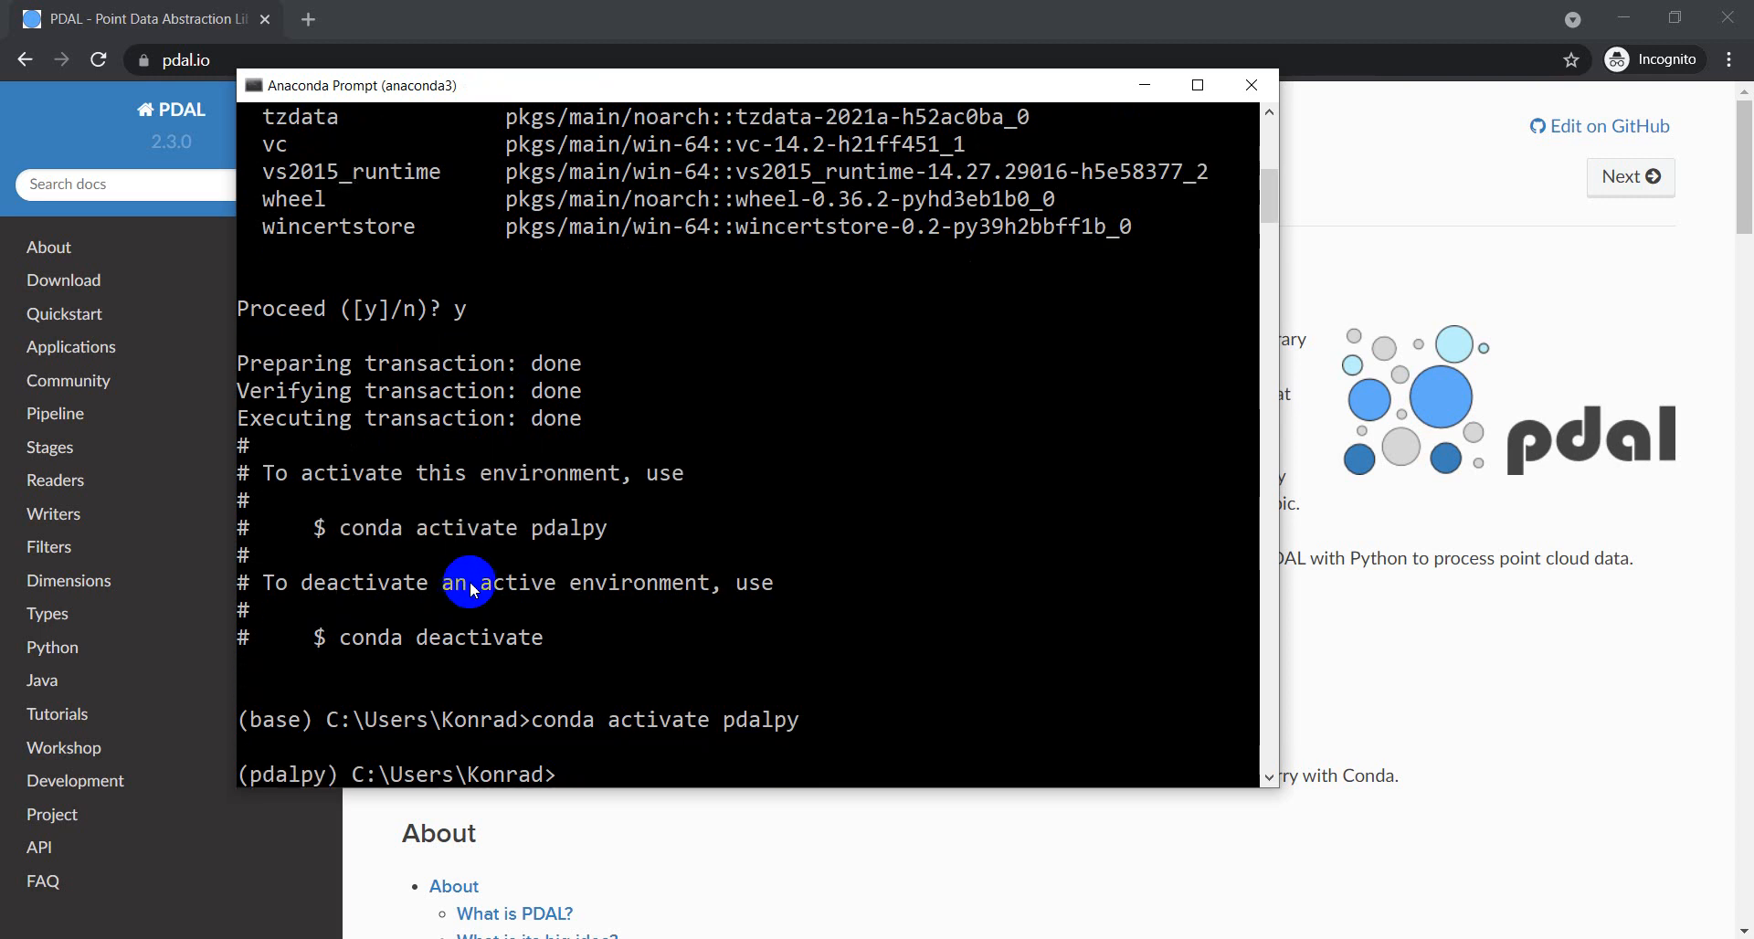
mouse_move(259, 728)
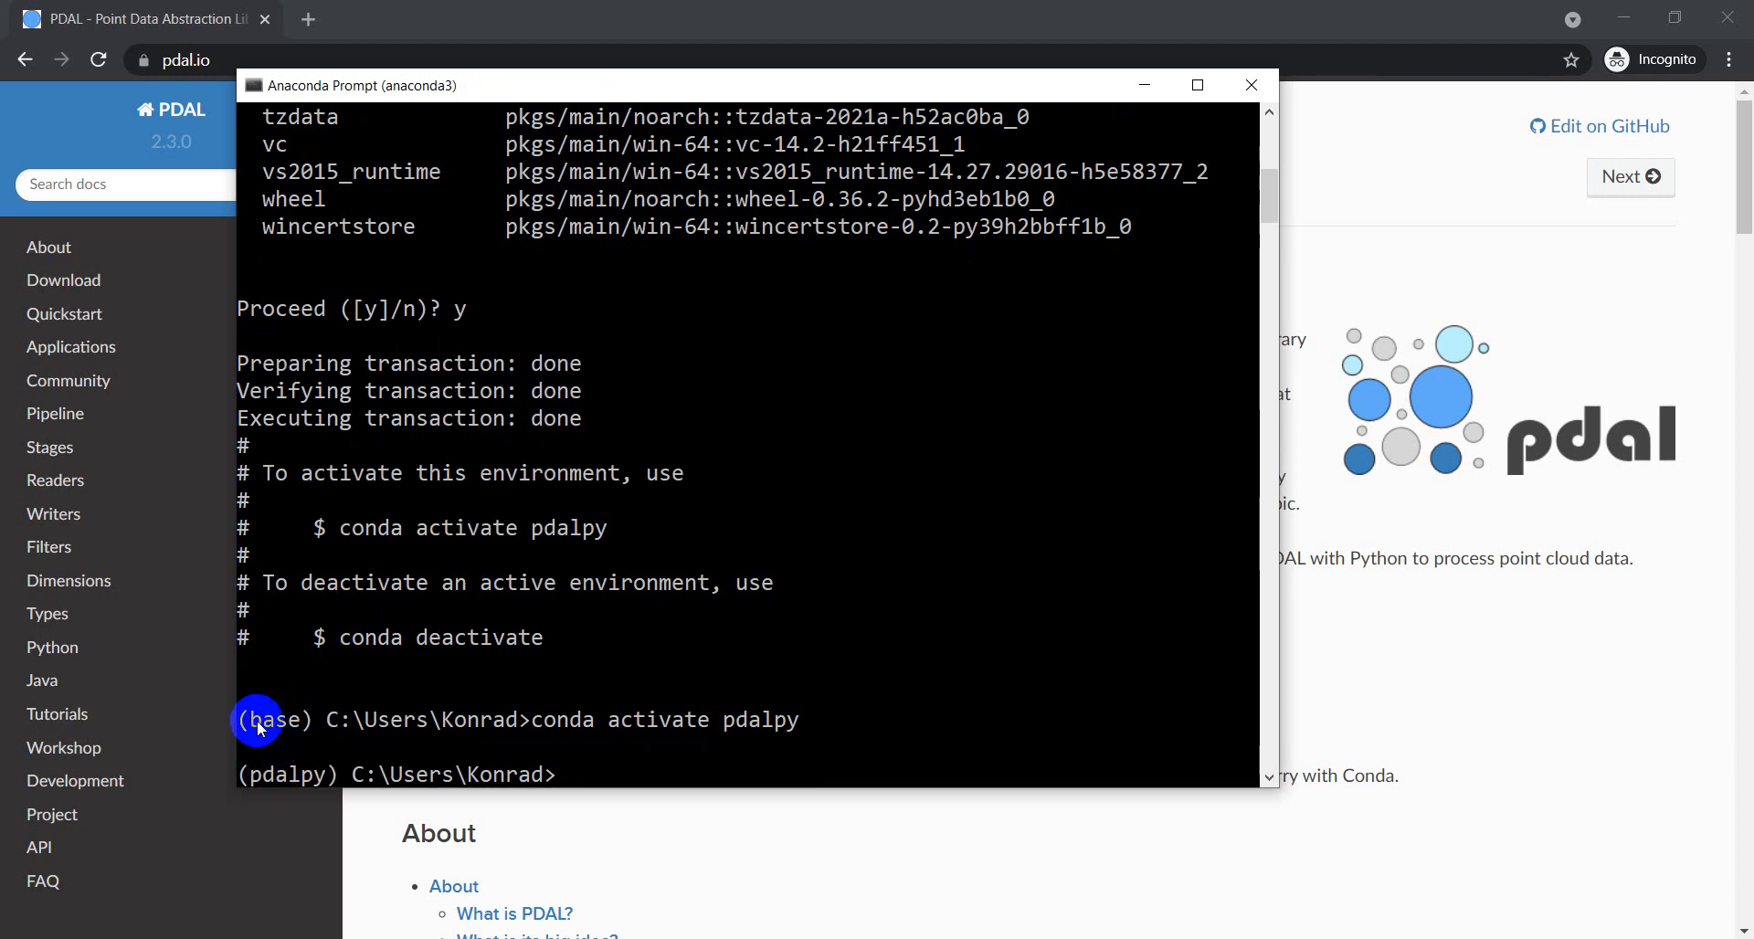
mouse_move(337, 747)
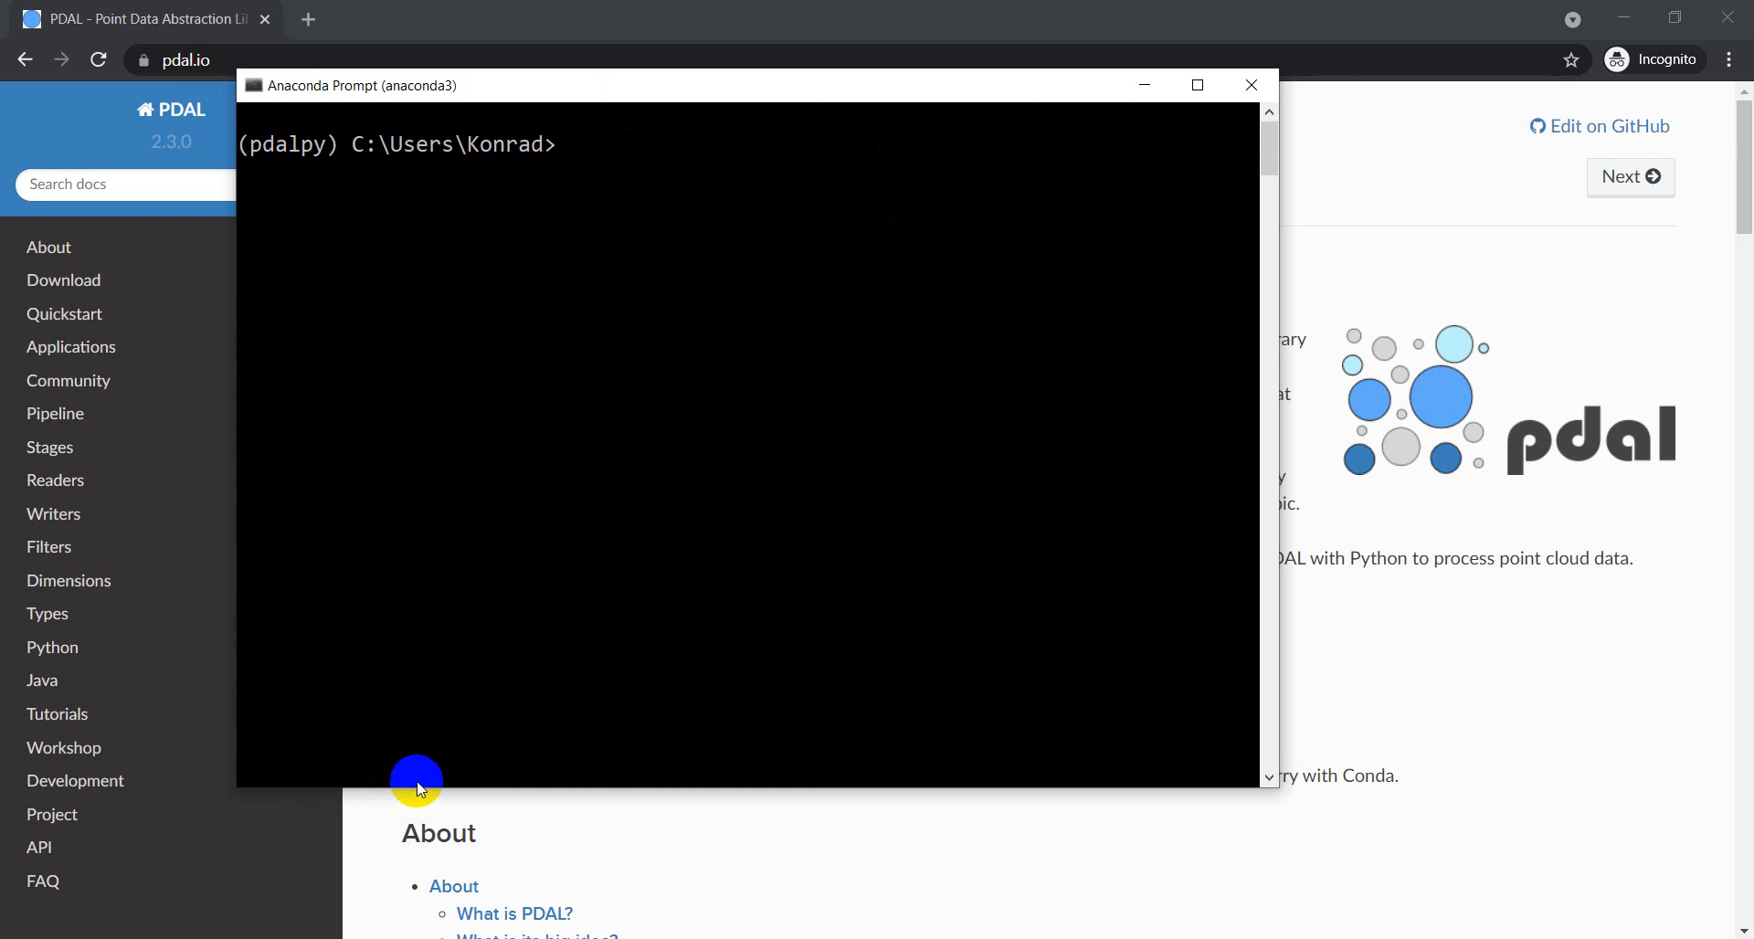
mouse_move(731, 616)
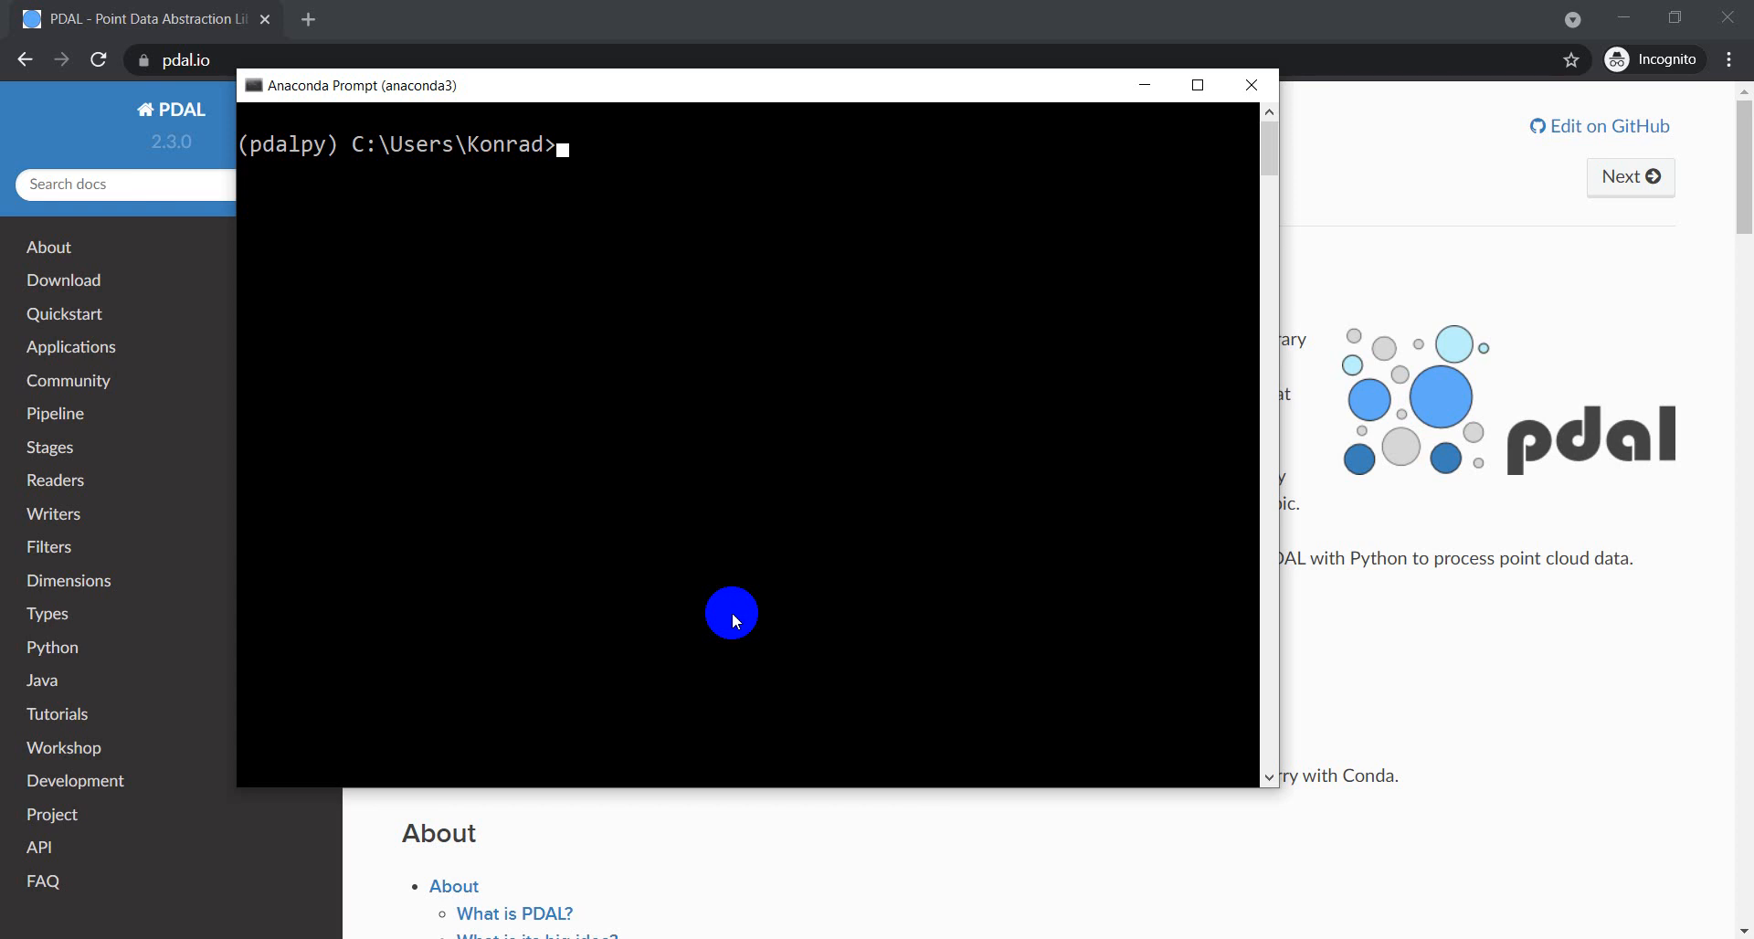
Step: Run 'conda install -c conda-forge python-pdal' and confirm with y
type("conda install")
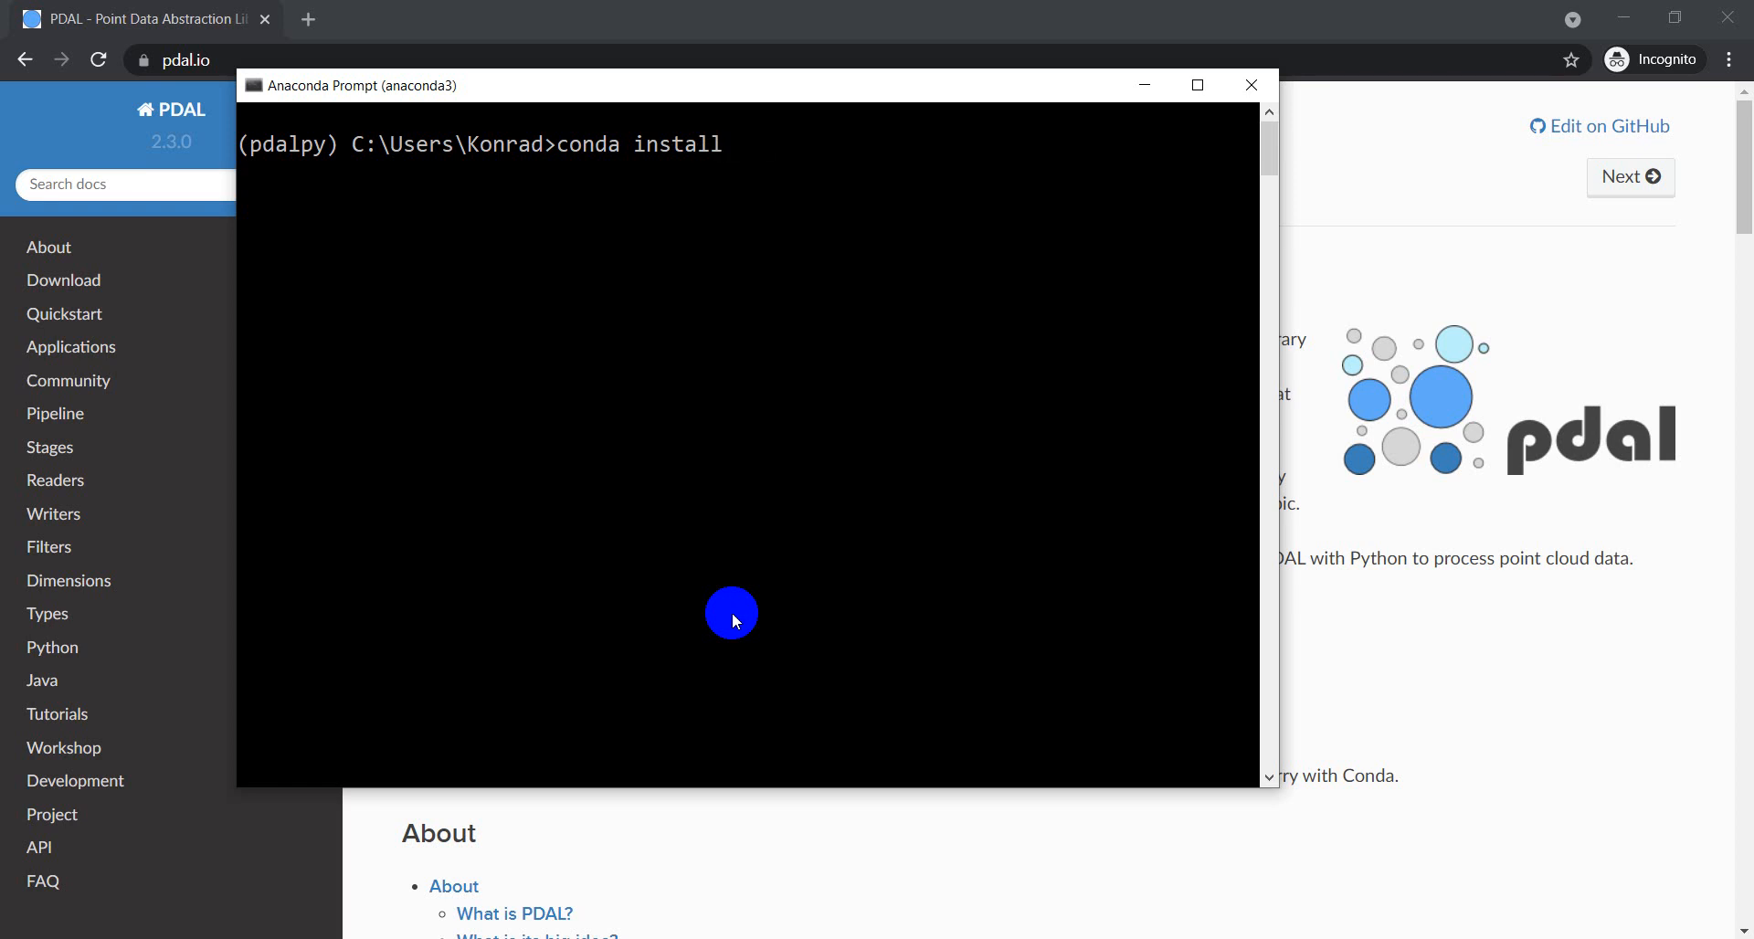
type("-c")
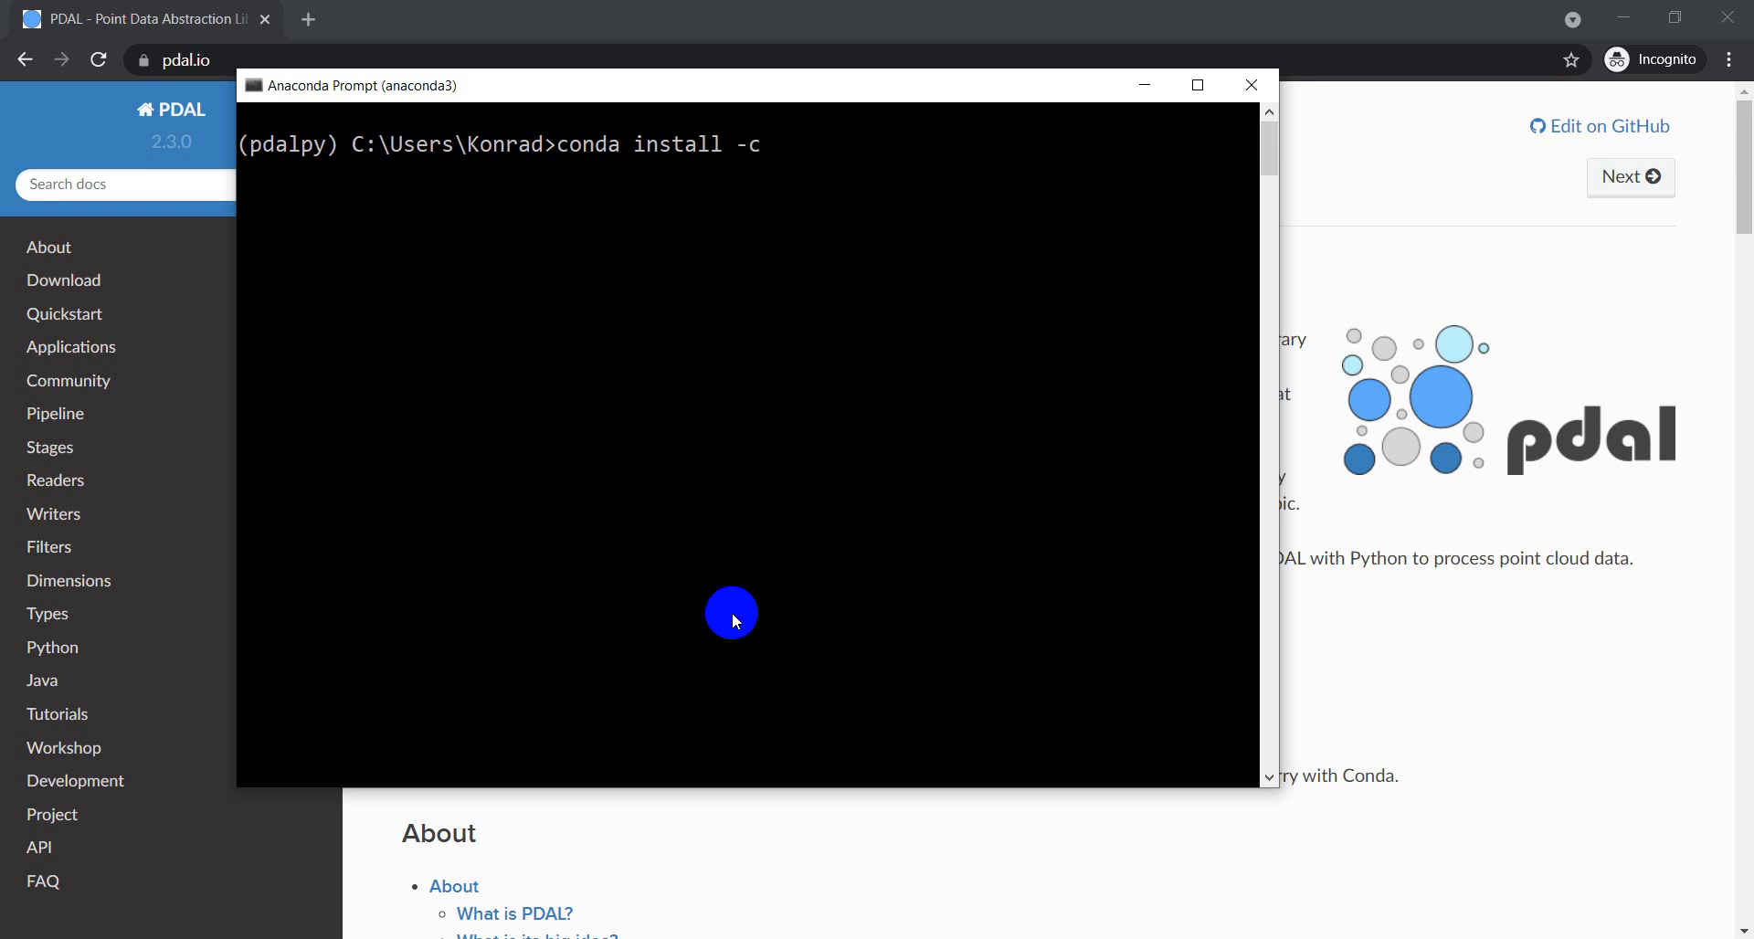
type("conda-forge")
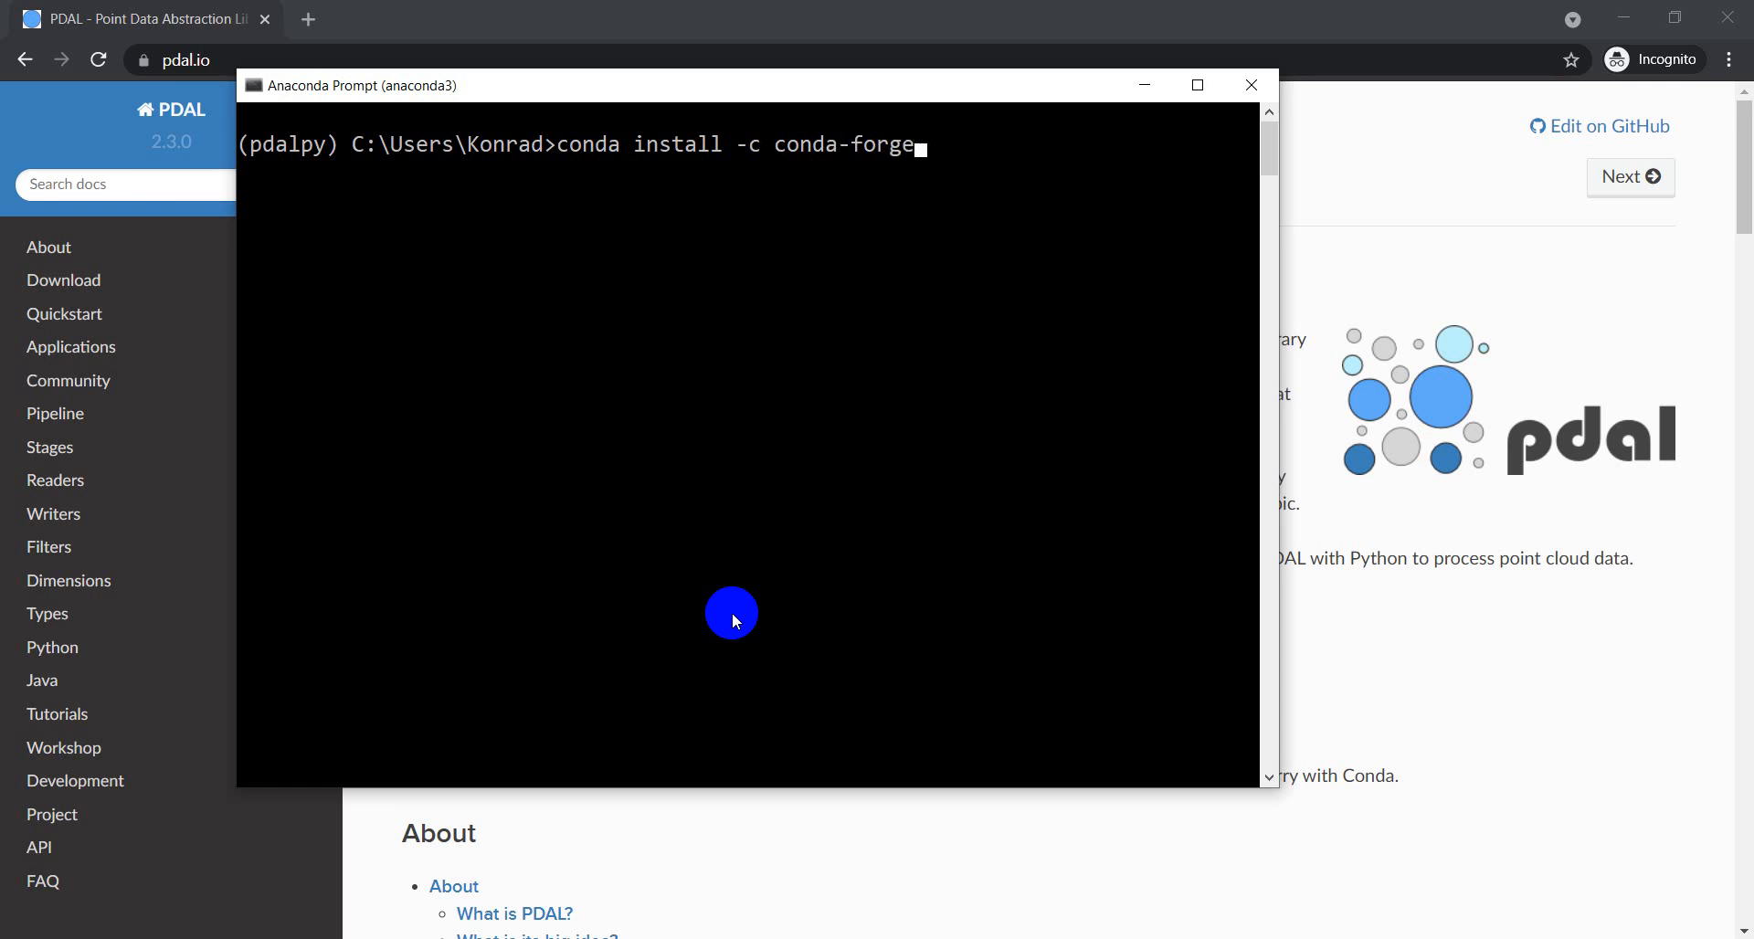
type("python")
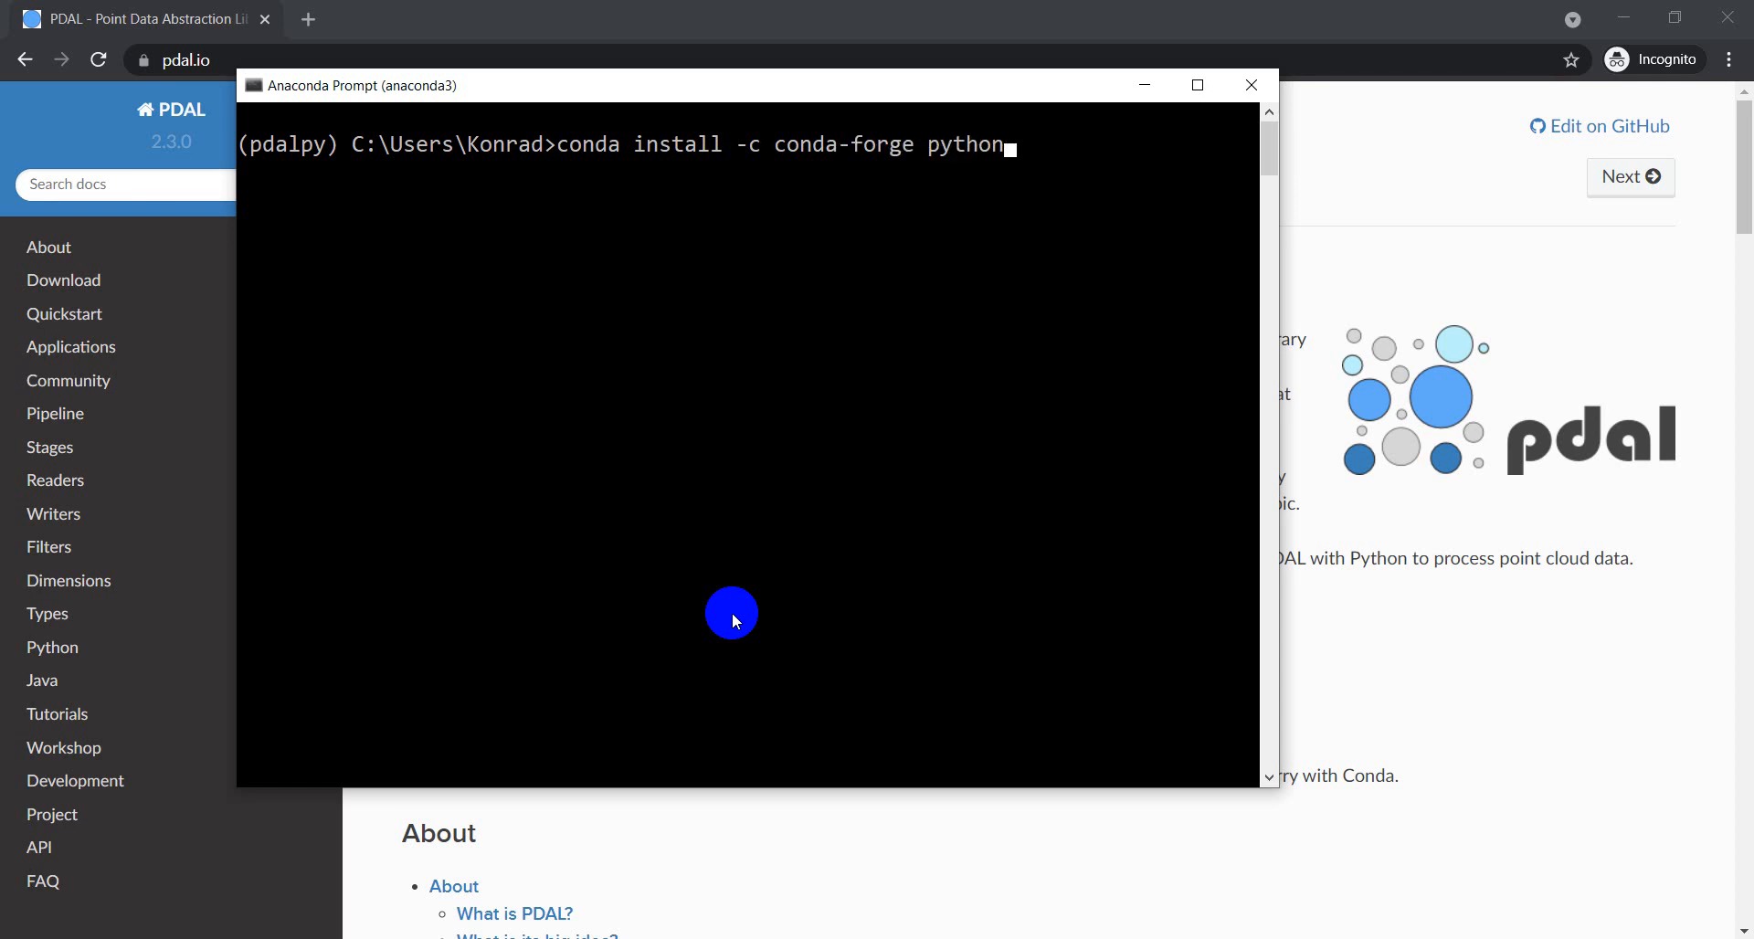
type("-pdal")
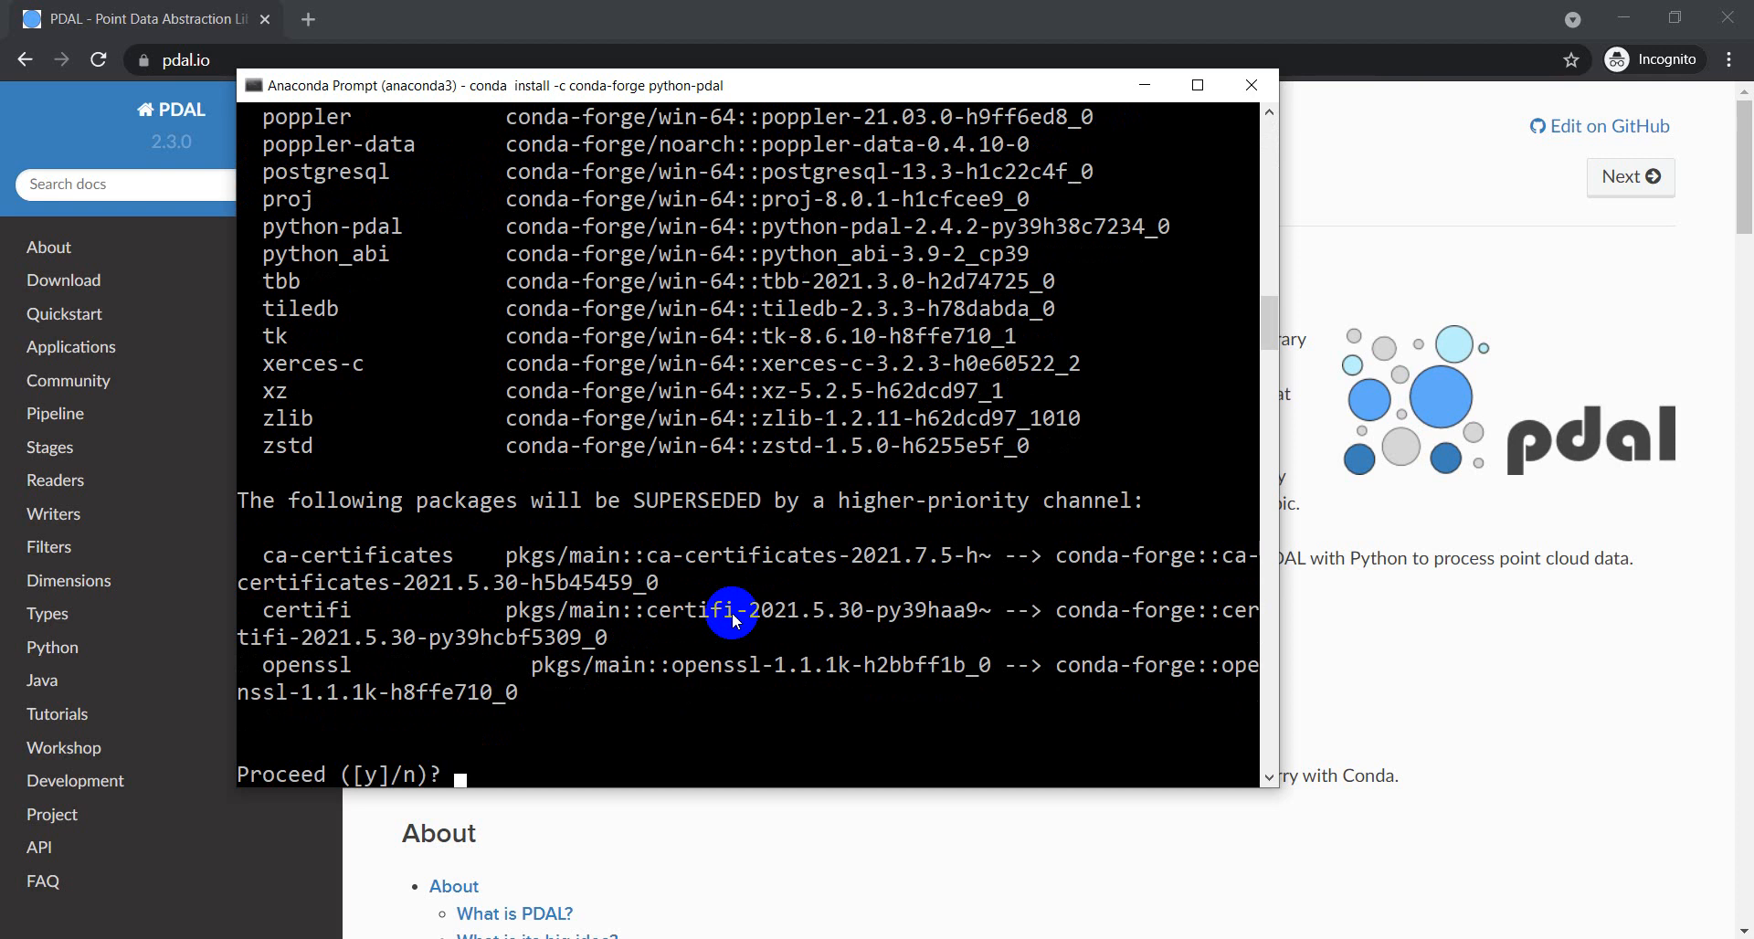
type("y")
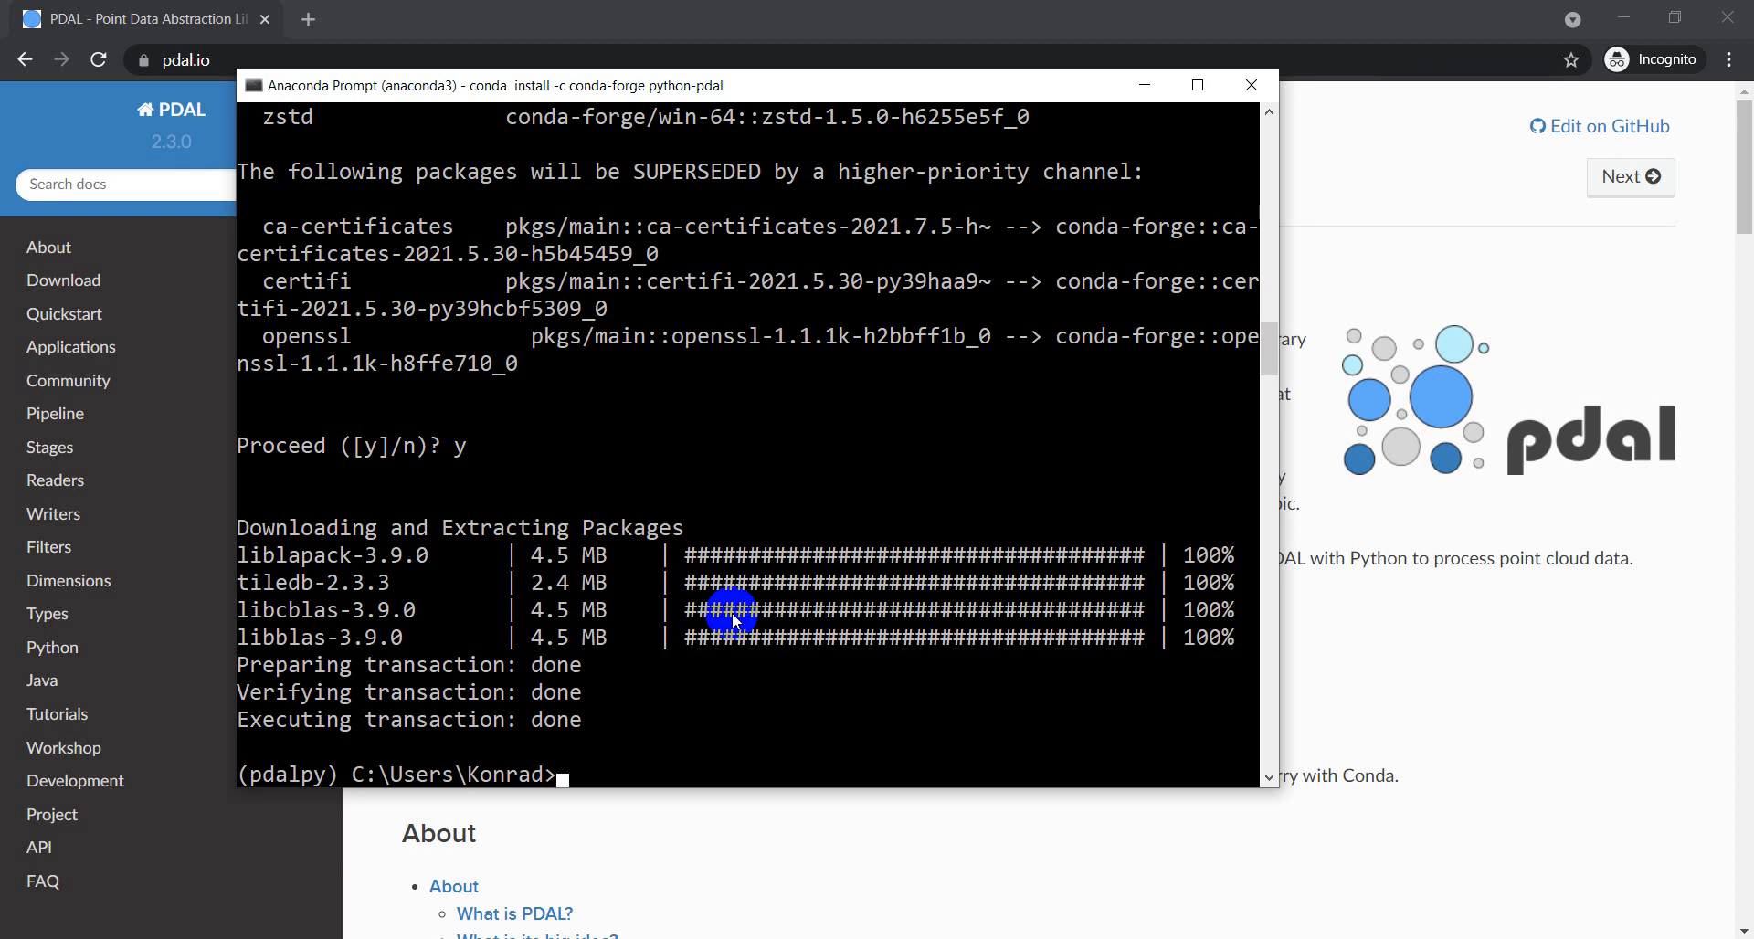
Step: Run 'pdal' and scroll through its usage help and command list
type("pdal")
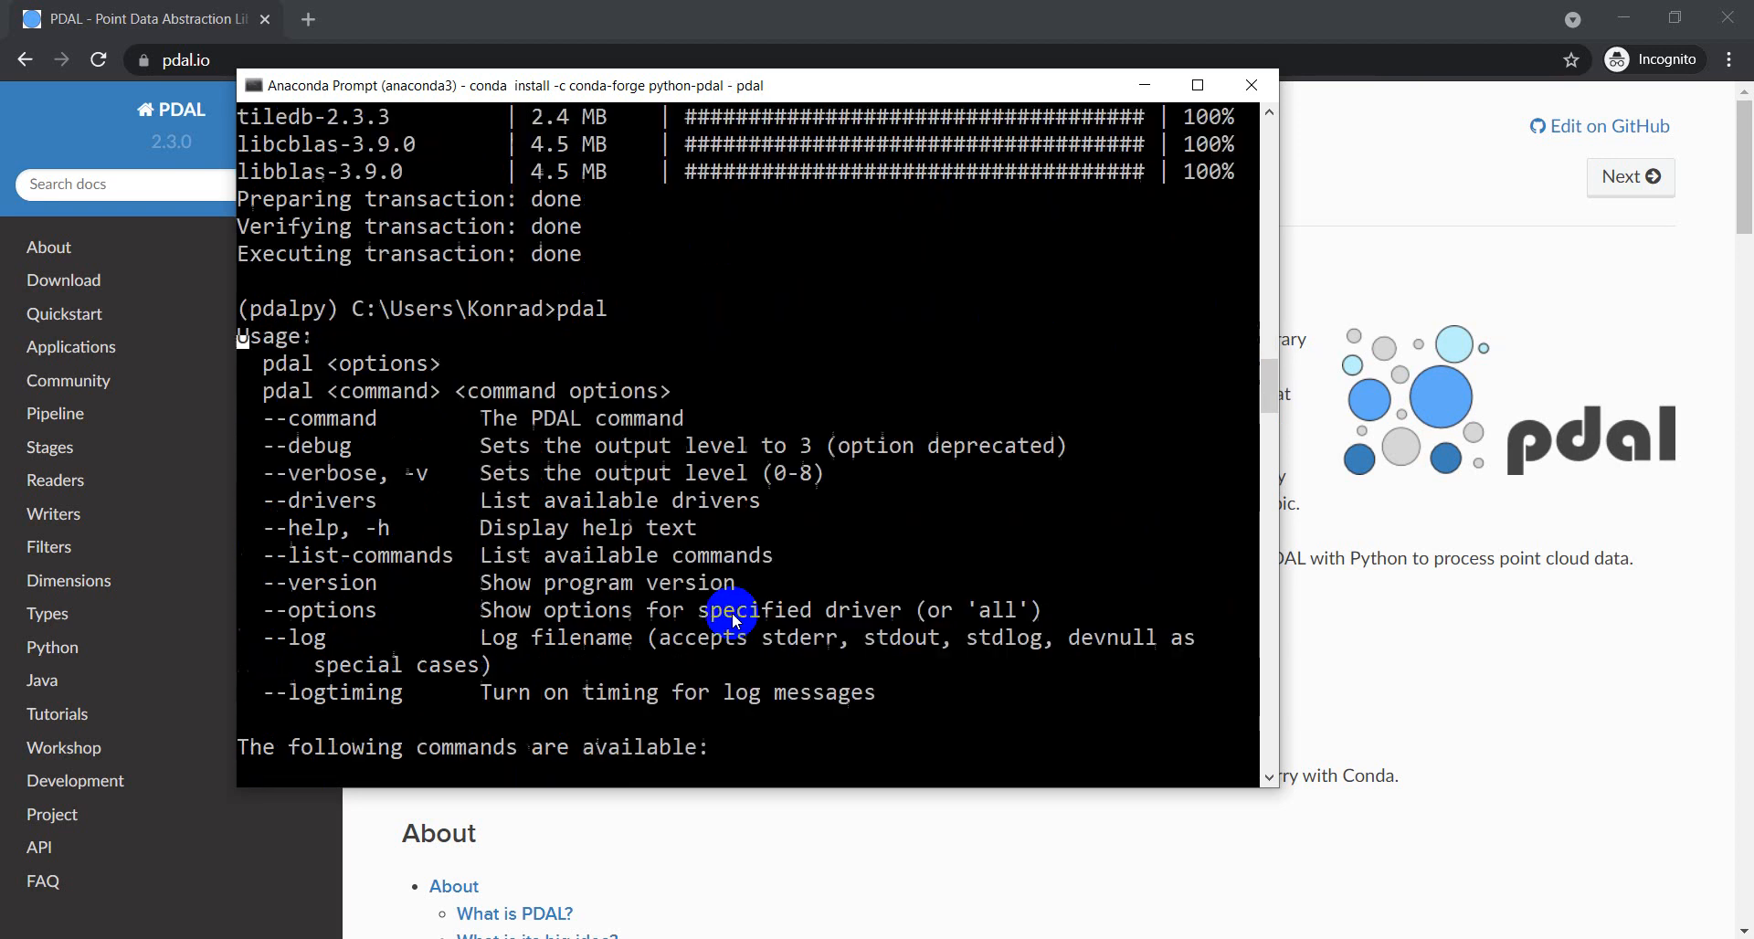
scroll("down", 3)
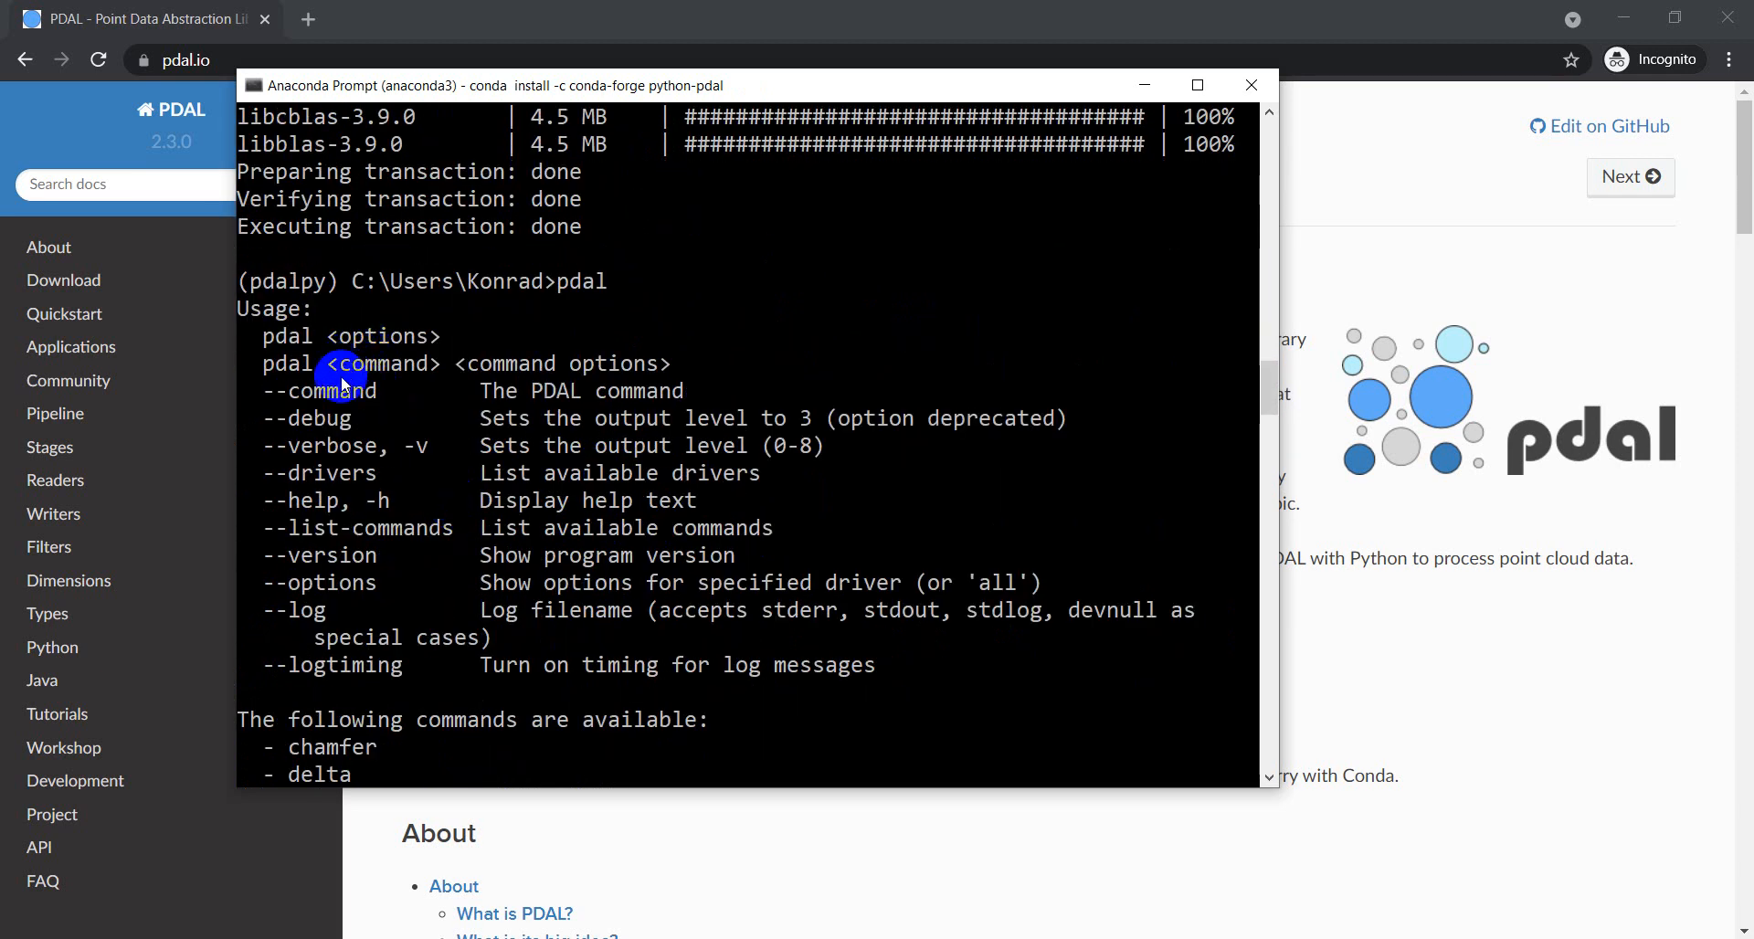
scroll("down", 3)
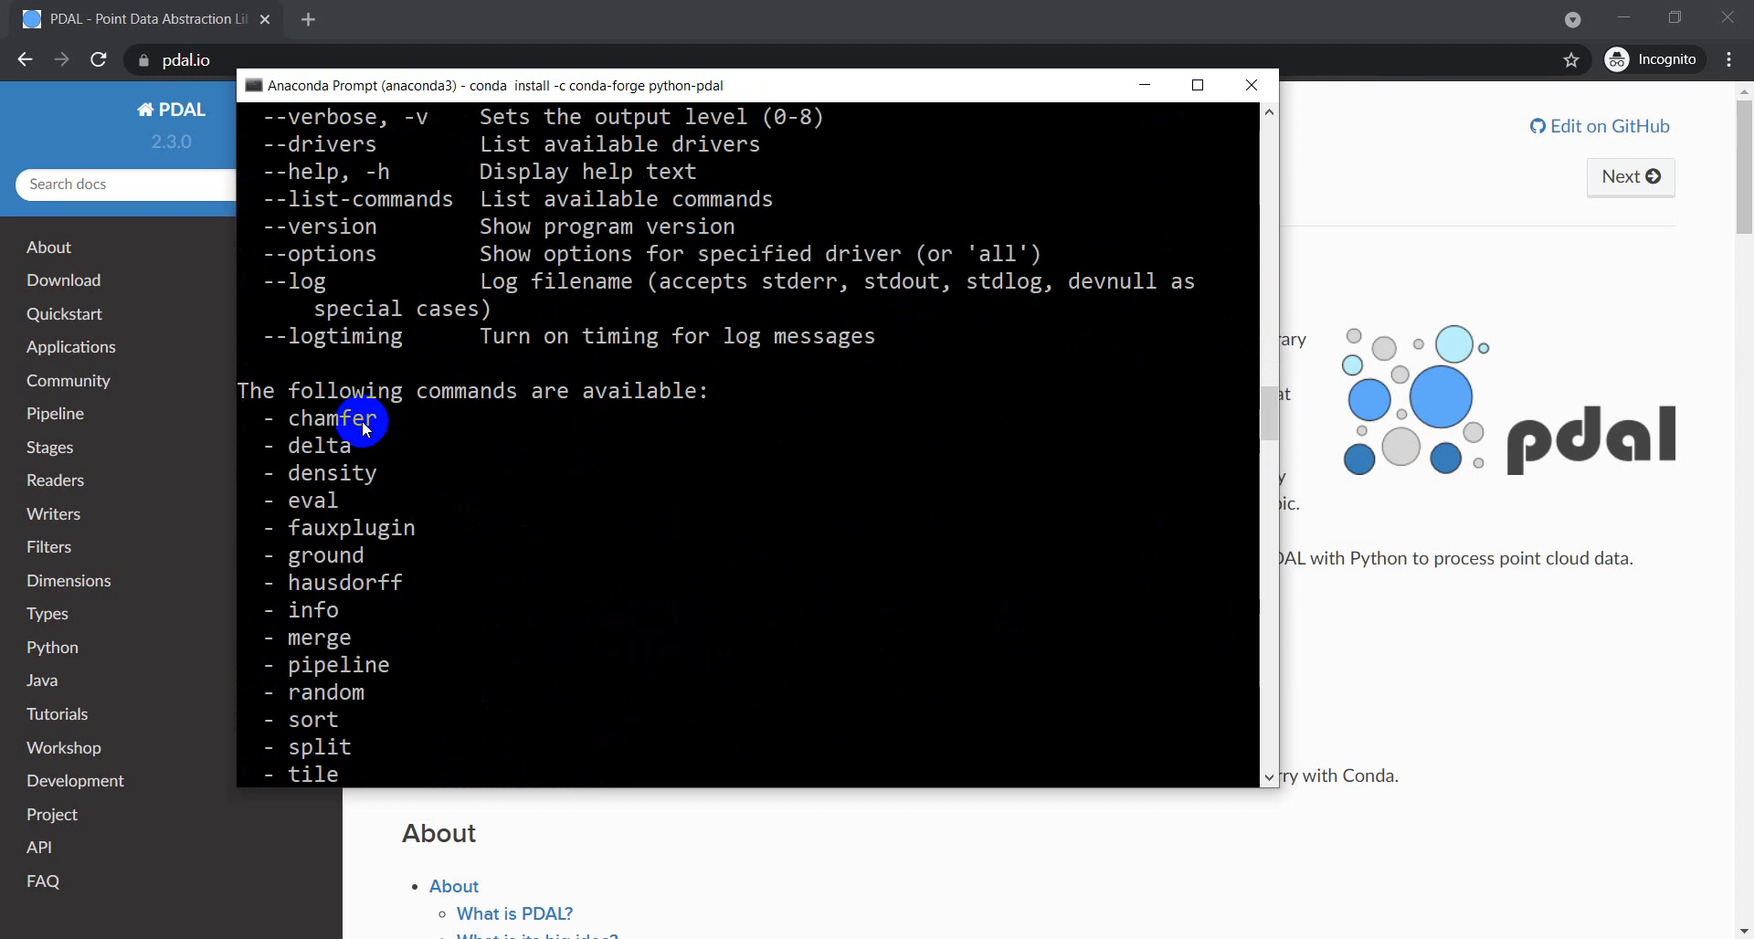
scroll("down", 3)
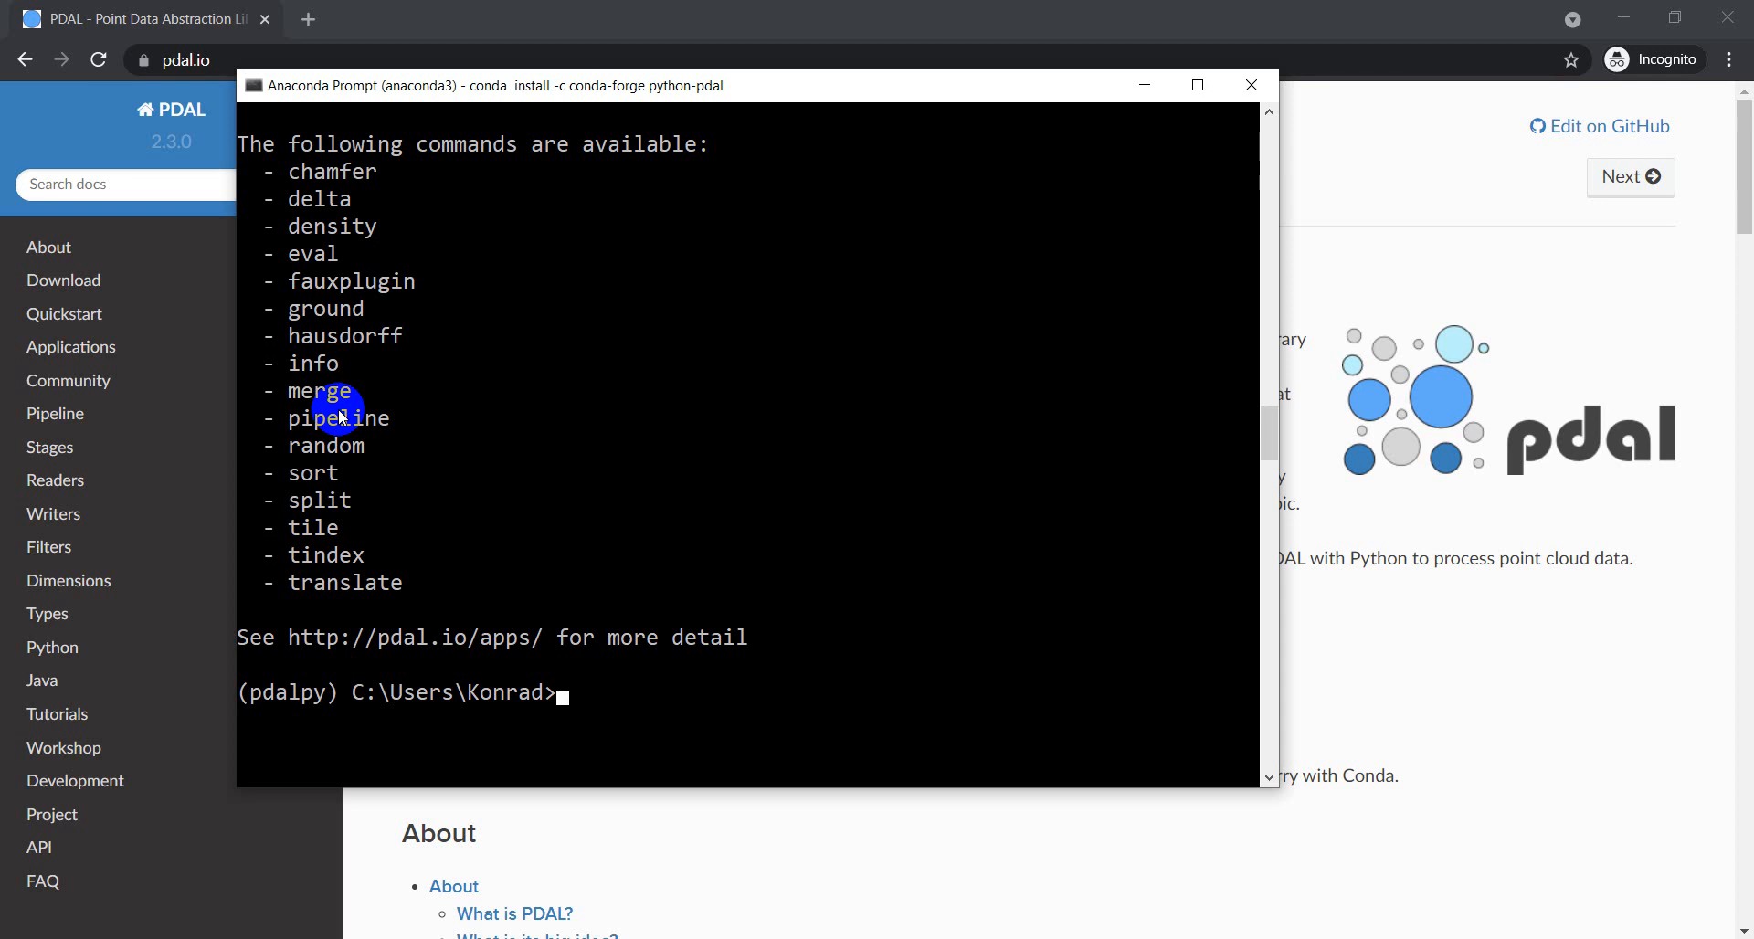
mouse_move(795, 711)
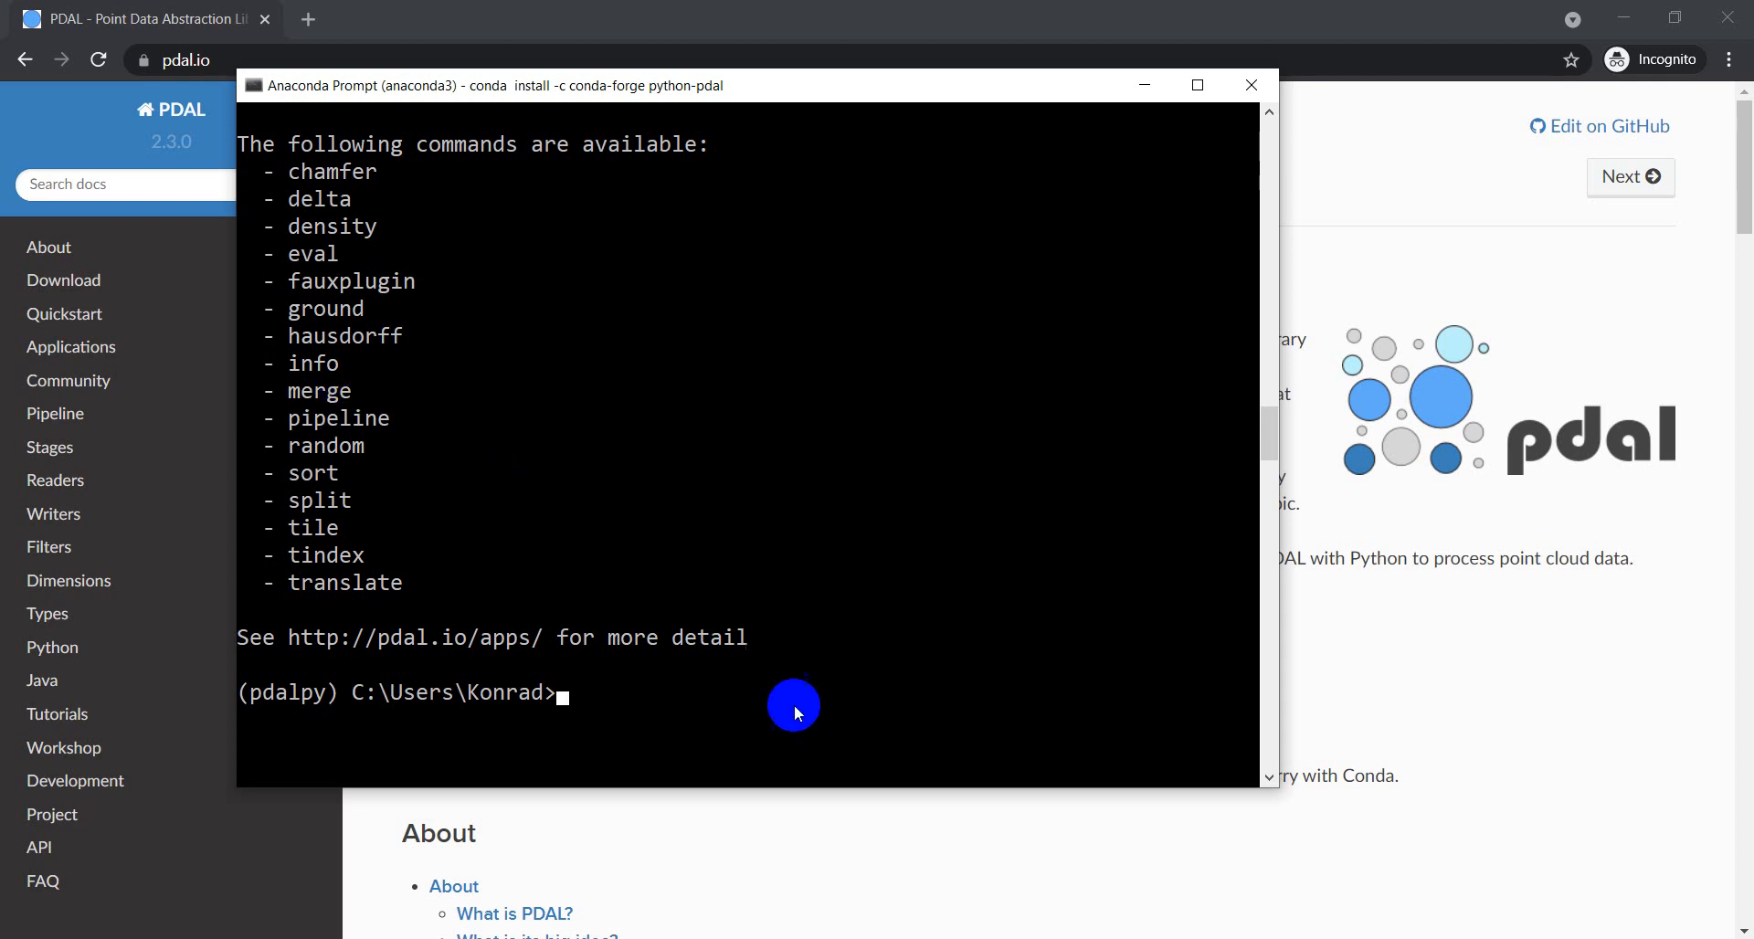